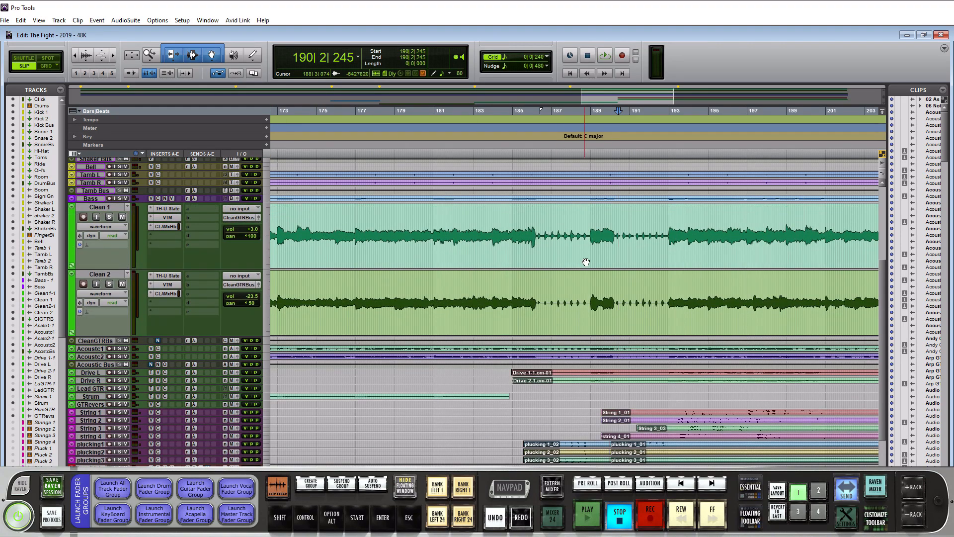
{"action": "mouse_move", "coordinate": [579, 270]}
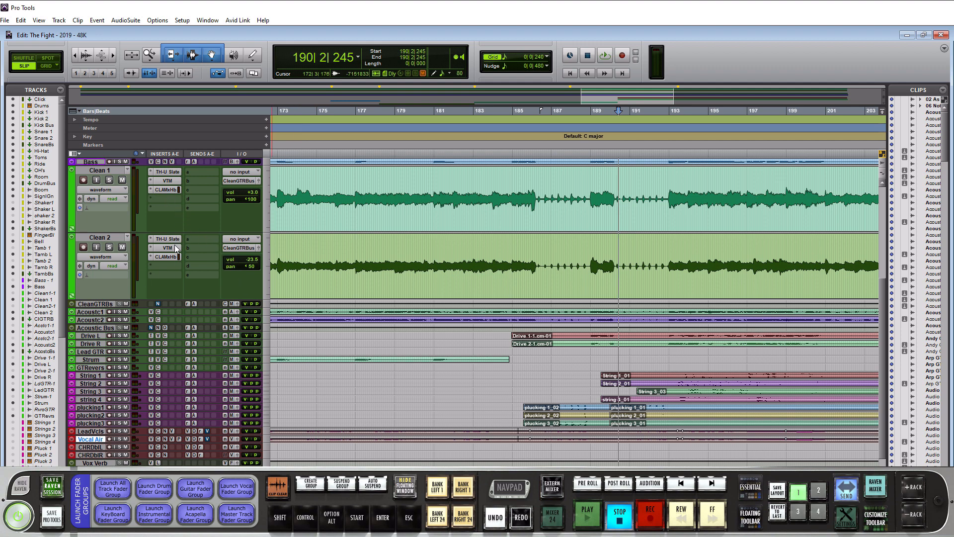
Review the Edit Window Views columns from the View menu, then bring up the Window menu.
{"action": "left_click", "coordinate": [458, 269]}
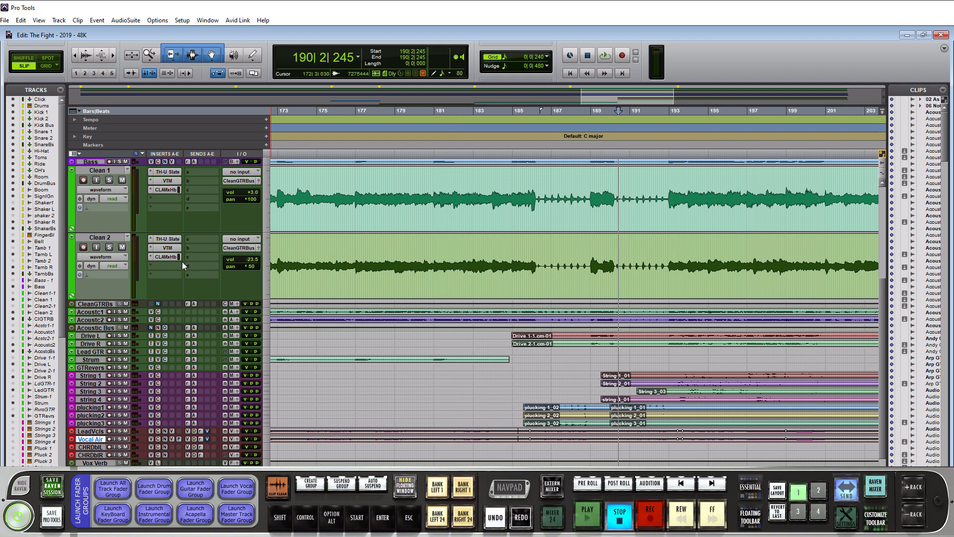
{"action": "mouse_move", "coordinate": [140, 127]}
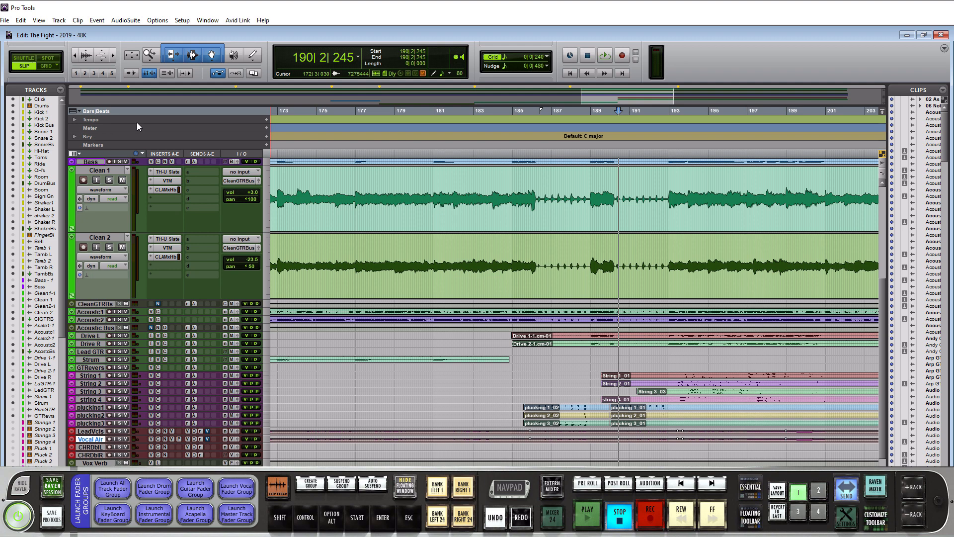
{"action": "left_click", "coordinate": [38, 20]}
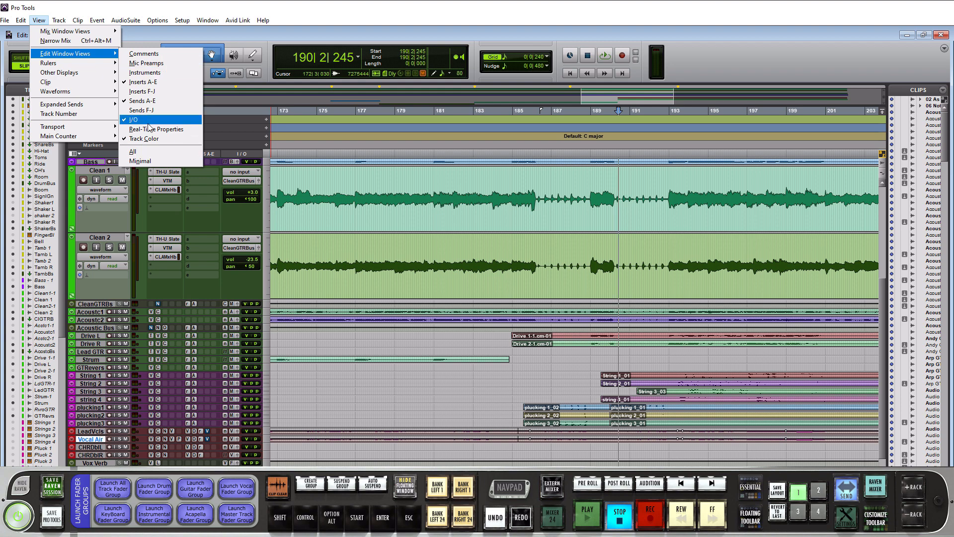
{"action": "left_click", "coordinate": [135, 119]}
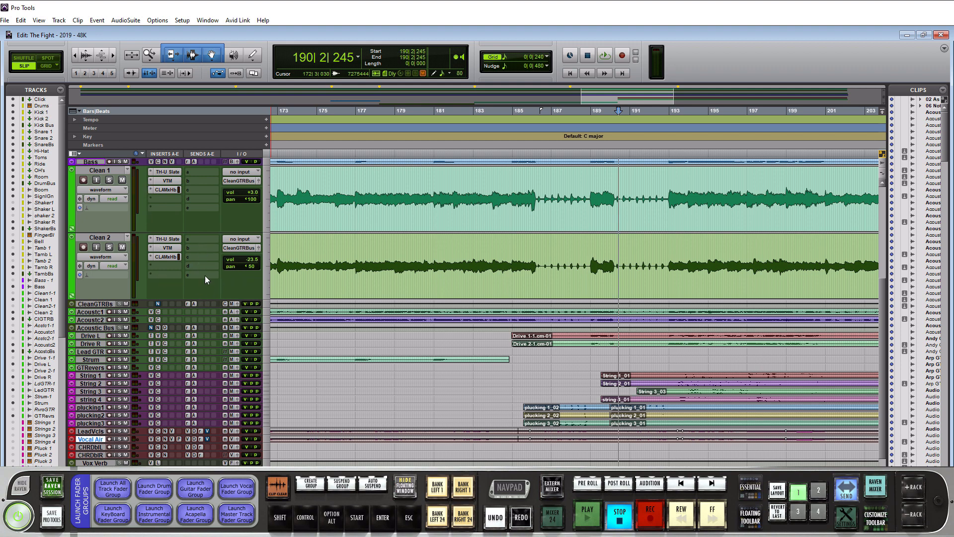
{"action": "left_click", "coordinate": [347, 261]}
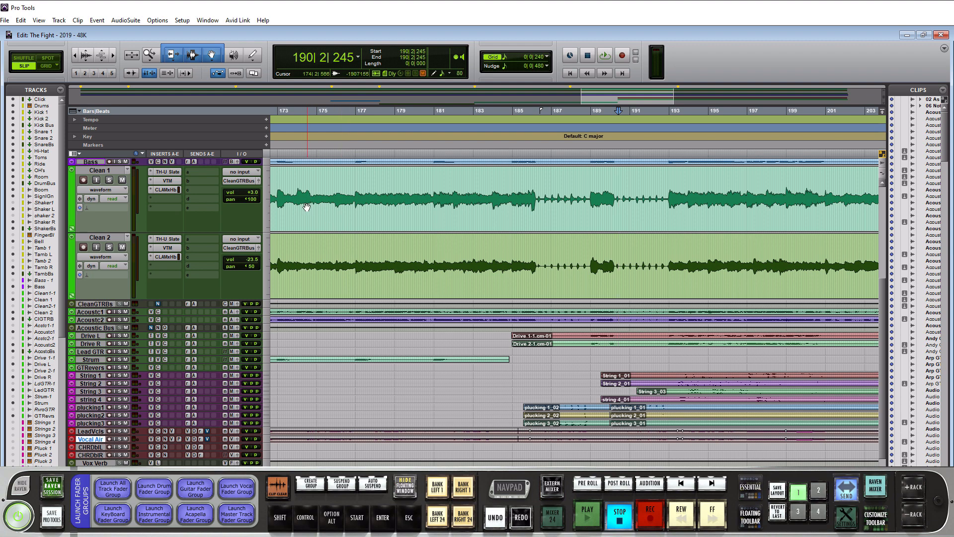
{"action": "left_click", "coordinate": [207, 20]}
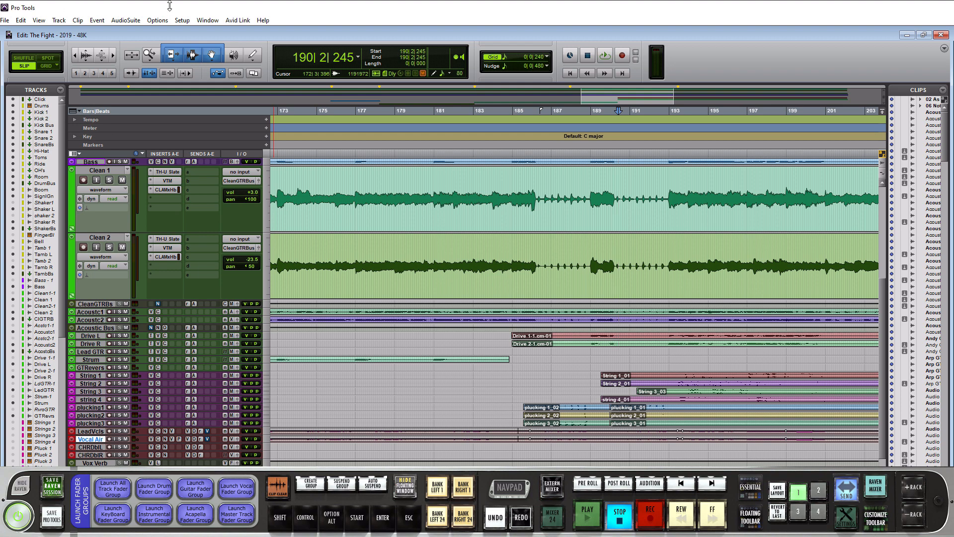
{"action": "left_click", "coordinate": [208, 20]}
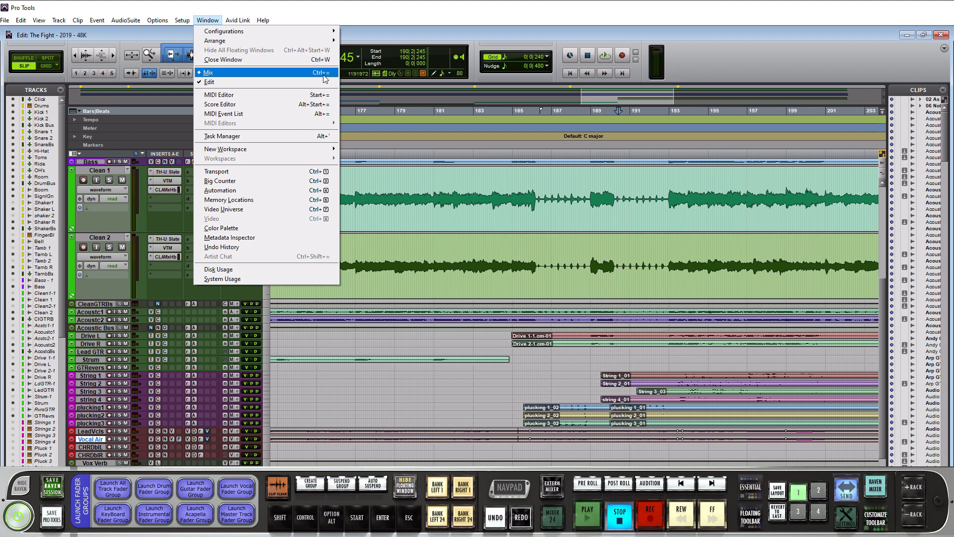
{"action": "mouse_move", "coordinate": [272, 72]}
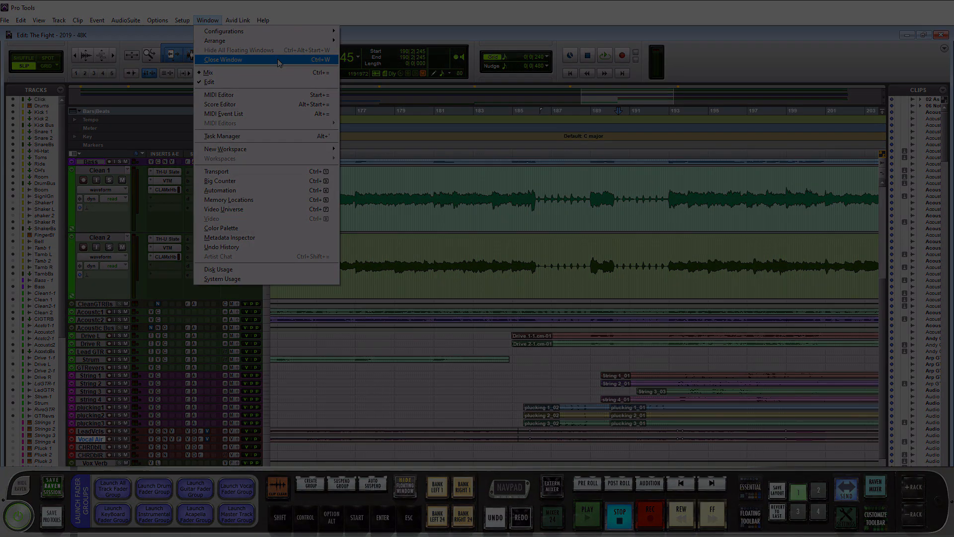
Open the Mix window with drum, bass, guitar, string and vocal channel strips.
{"action": "left_click", "coordinate": [199, 72]}
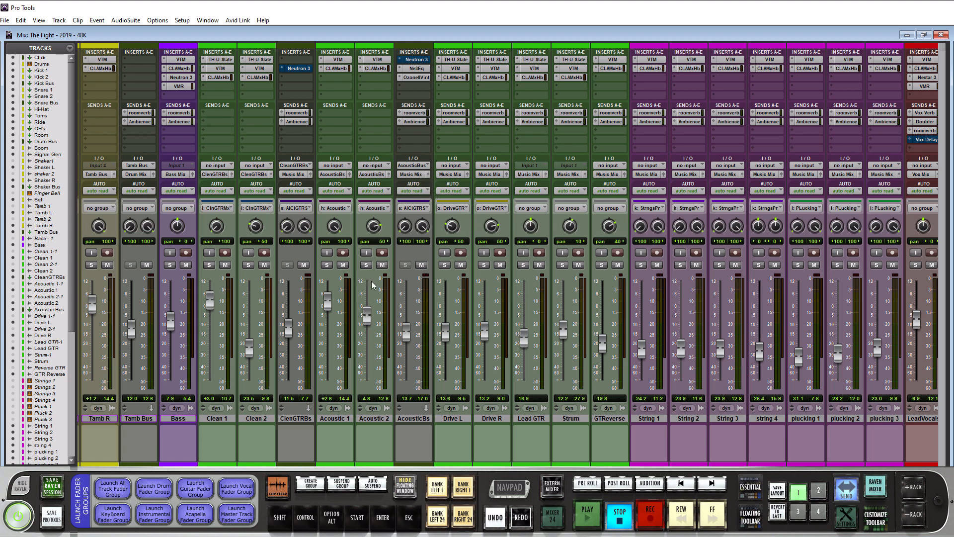
{"action": "mouse_move", "coordinate": [504, 303]}
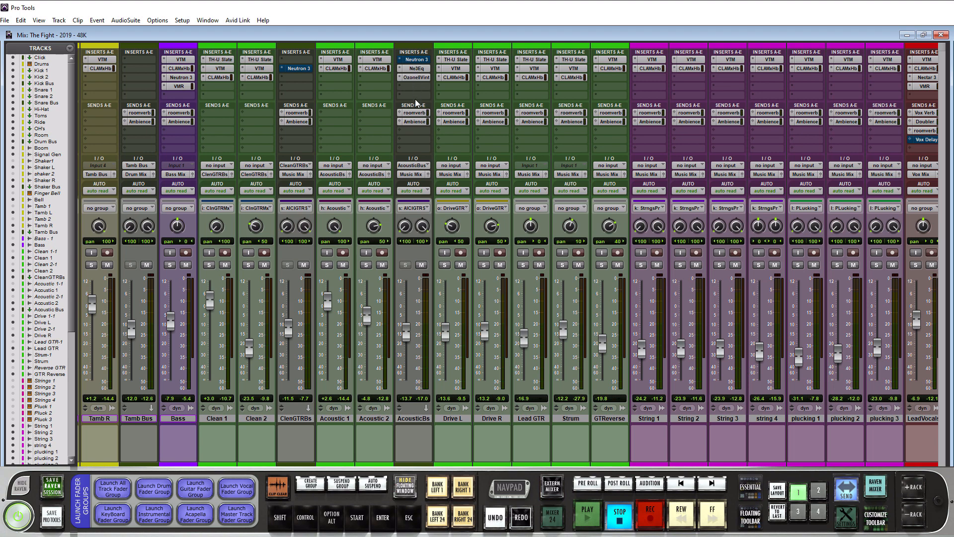
{"action": "mouse_move", "coordinate": [408, 179]}
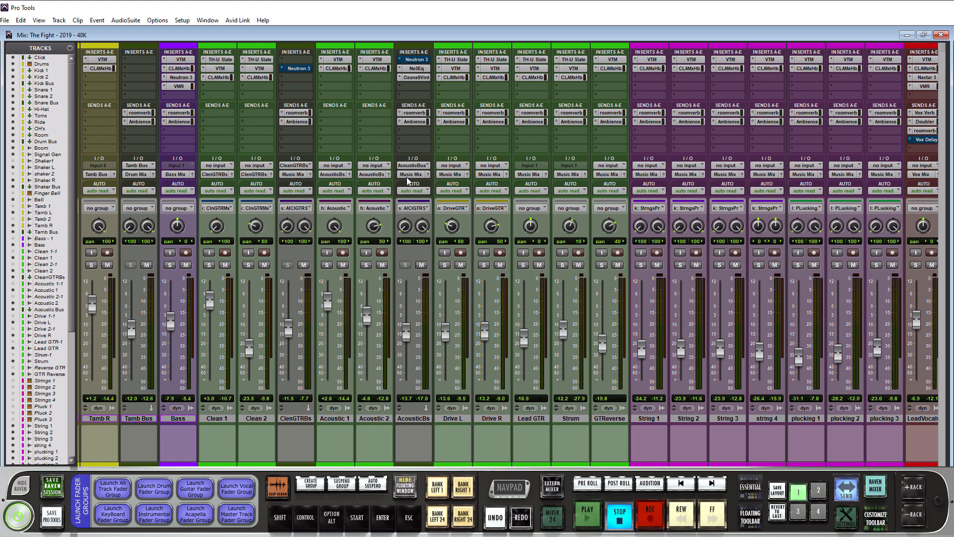
{"action": "mouse_move", "coordinate": [409, 240]}
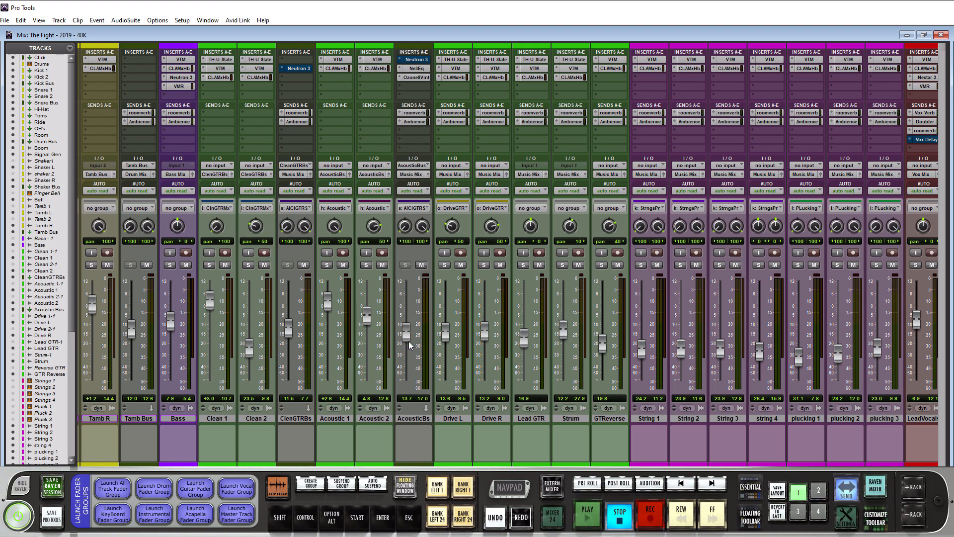
{"action": "mouse_move", "coordinate": [424, 359]}
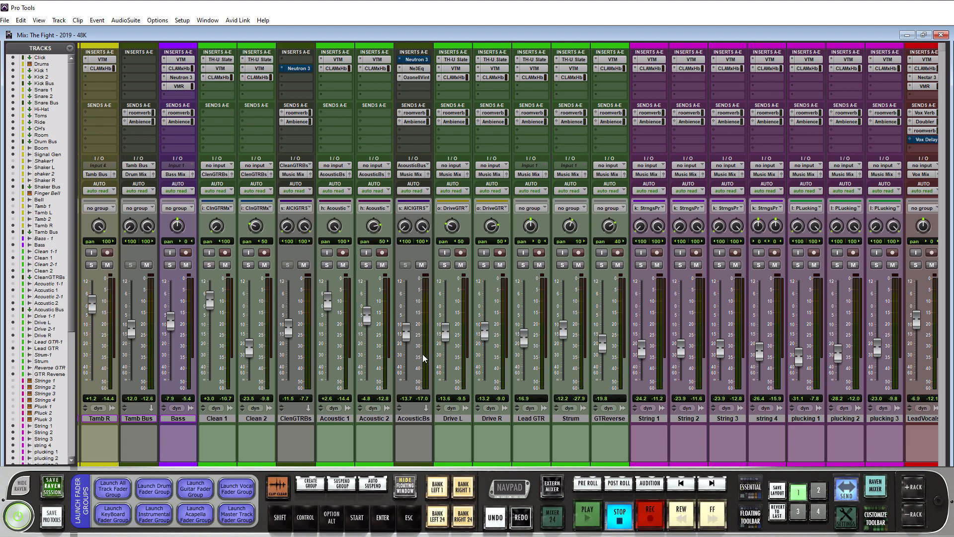
{"action": "mouse_move", "coordinate": [422, 113]}
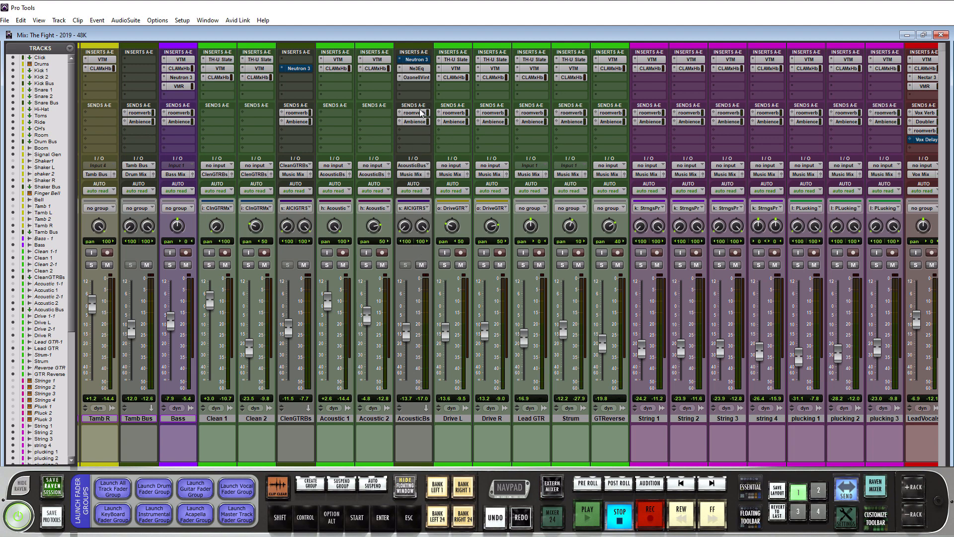
{"action": "mouse_move", "coordinate": [419, 255]}
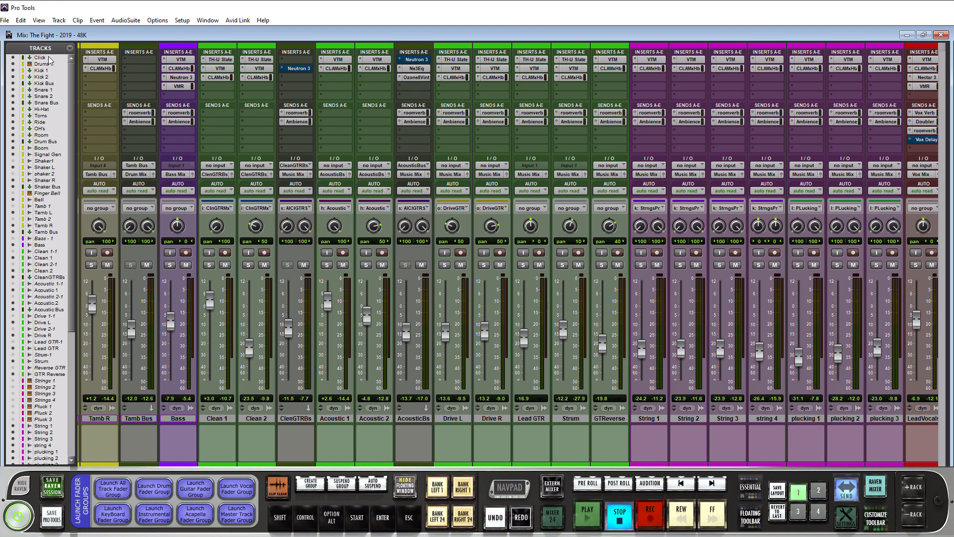
{"action": "left_click", "coordinate": [37, 19]}
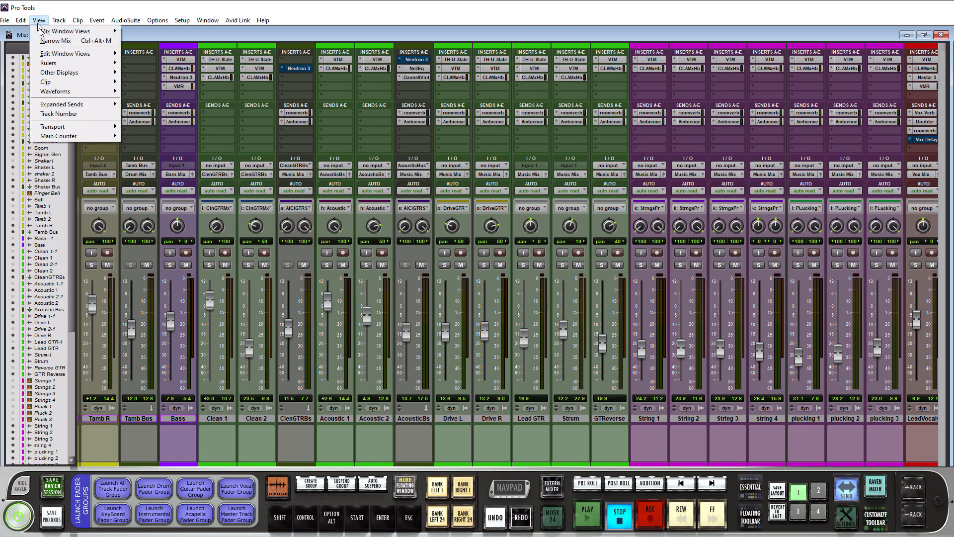
{"action": "mouse_move", "coordinate": [54, 40]}
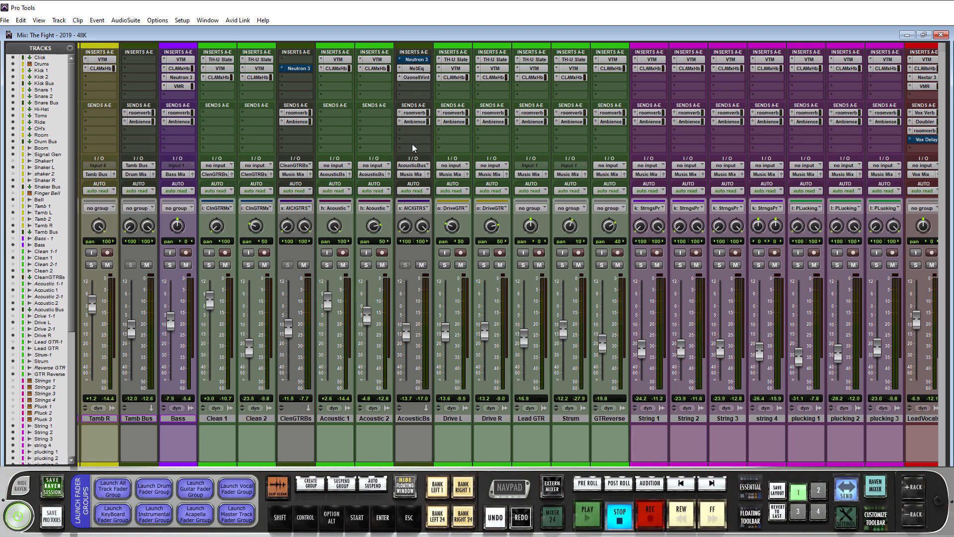
{"action": "mouse_move", "coordinate": [413, 144]}
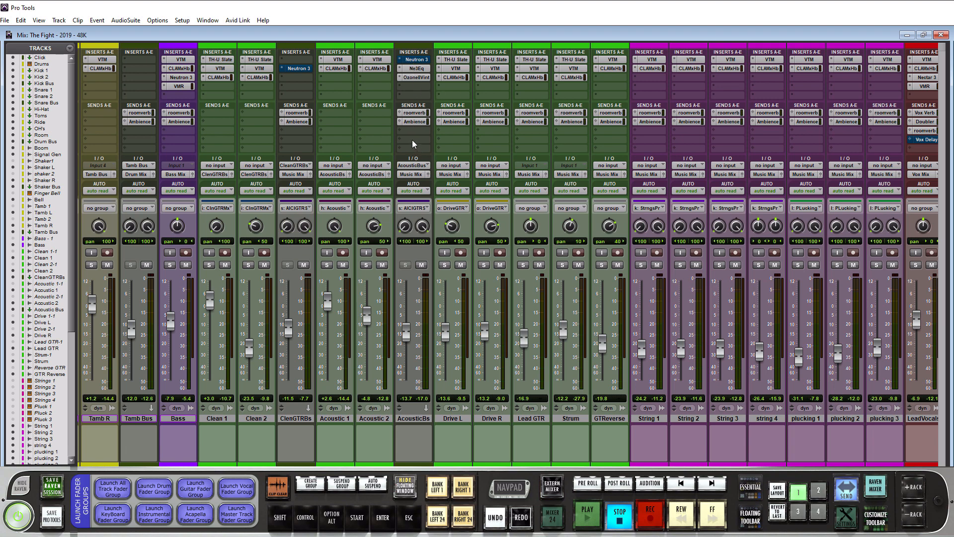
{"action": "mouse_move", "coordinate": [462, 497]}
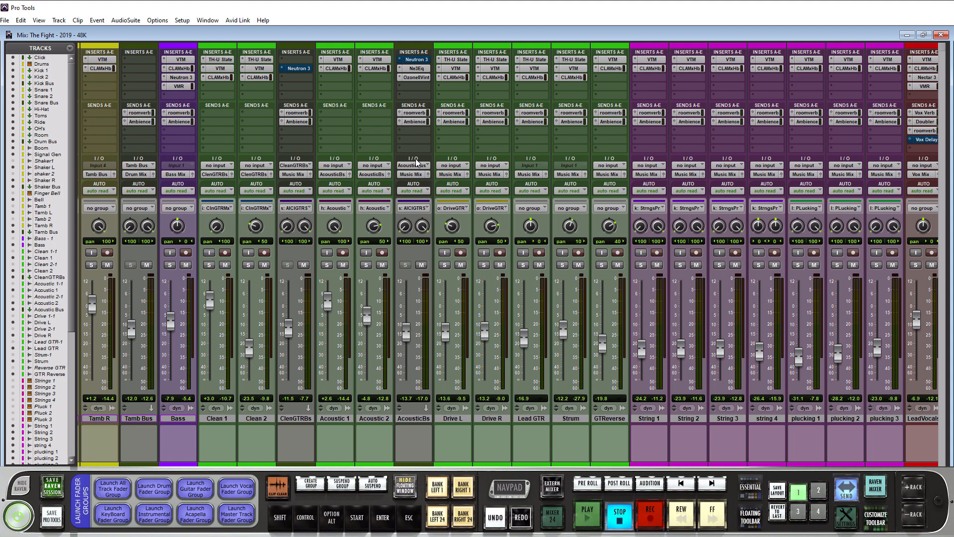
{"action": "mouse_move", "coordinate": [429, 313]}
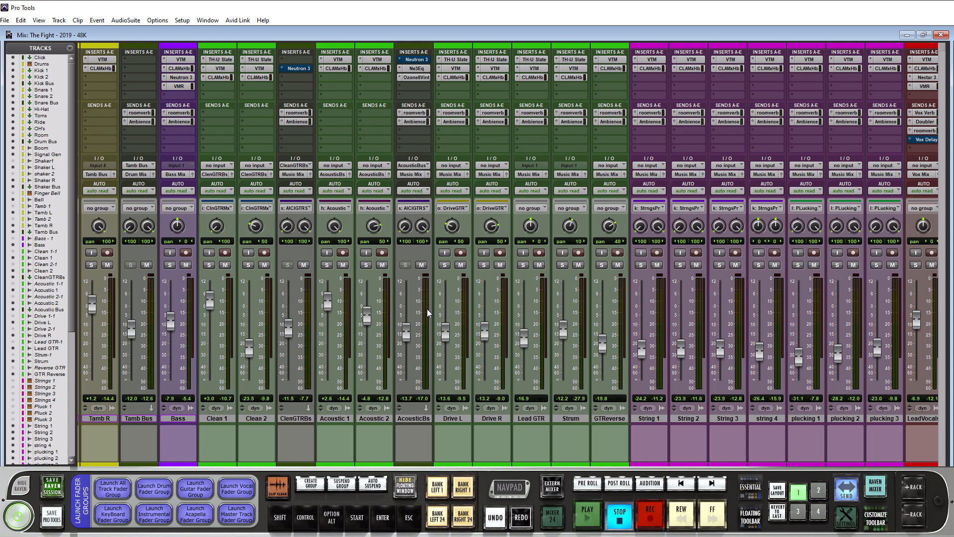
{"action": "mouse_move", "coordinate": [555, 73]}
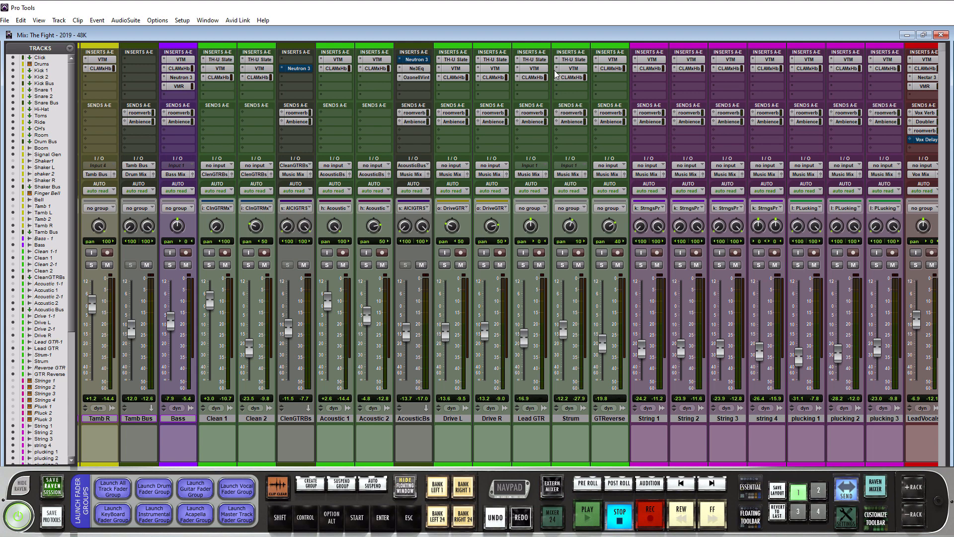
{"action": "mouse_move", "coordinate": [526, 69]}
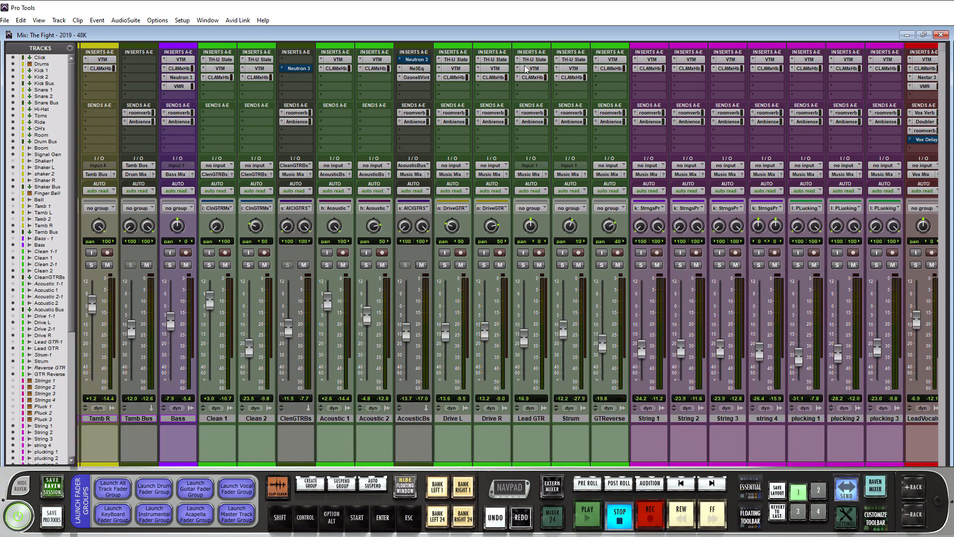
{"action": "mouse_move", "coordinate": [361, 307]}
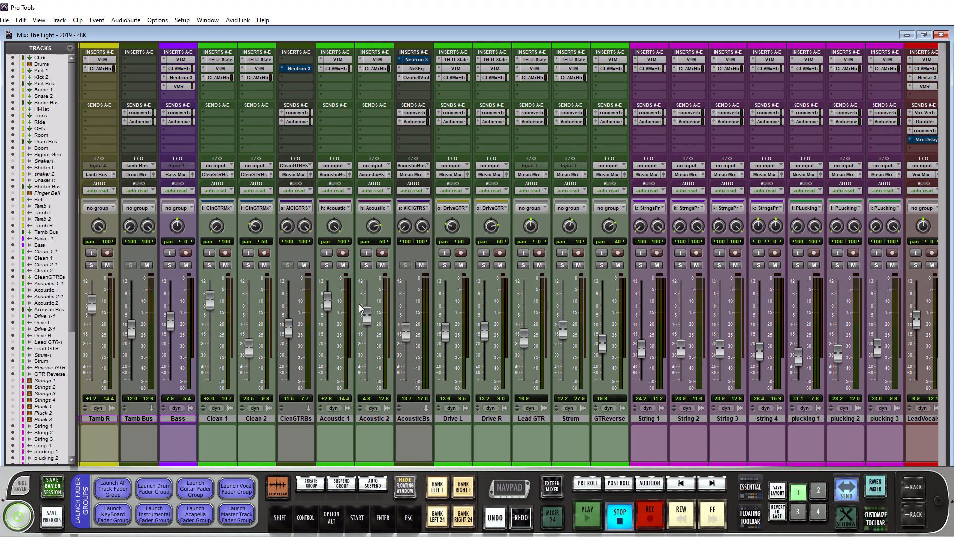
{"action": "mouse_move", "coordinate": [365, 308]}
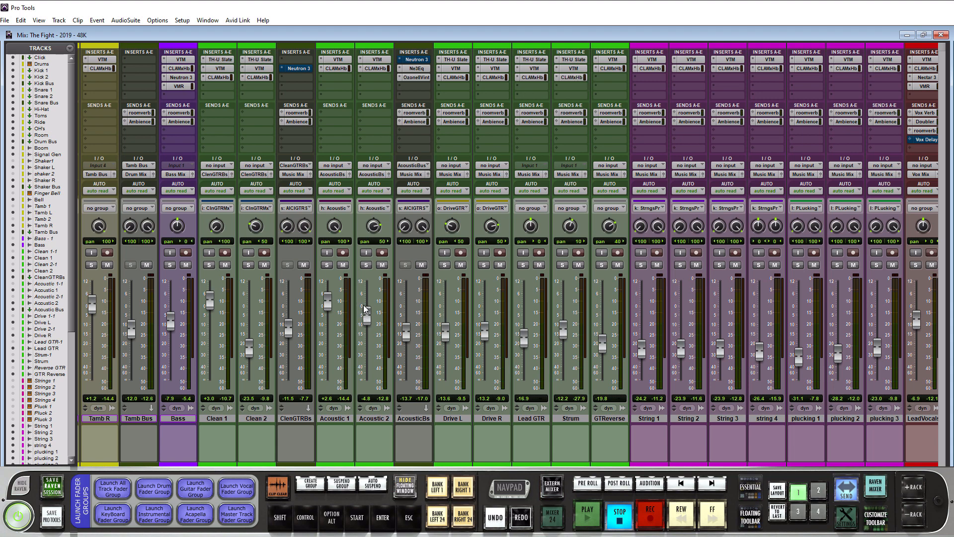
{"action": "mouse_move", "coordinate": [355, 300]}
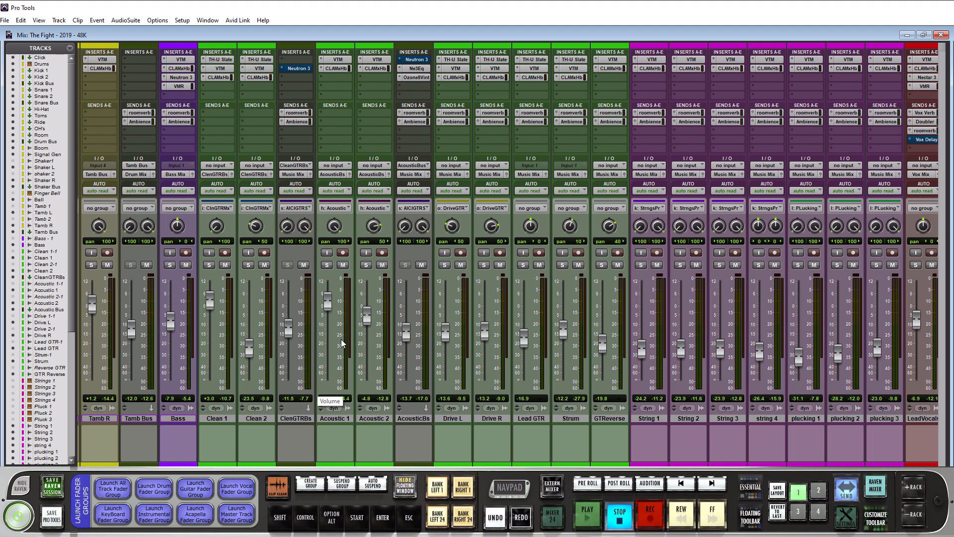
{"action": "mouse_move", "coordinate": [350, 290]}
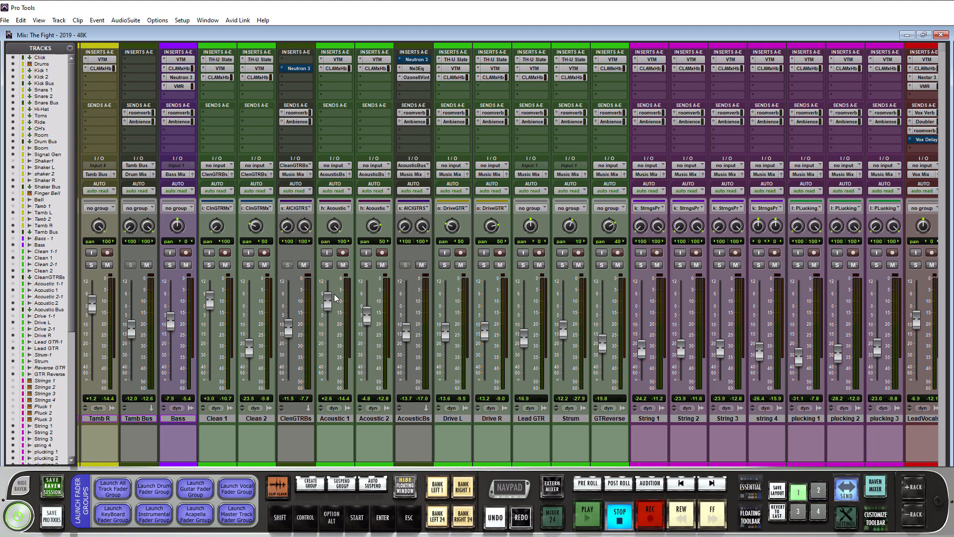
{"action": "left_click", "coordinate": [589, 512]}
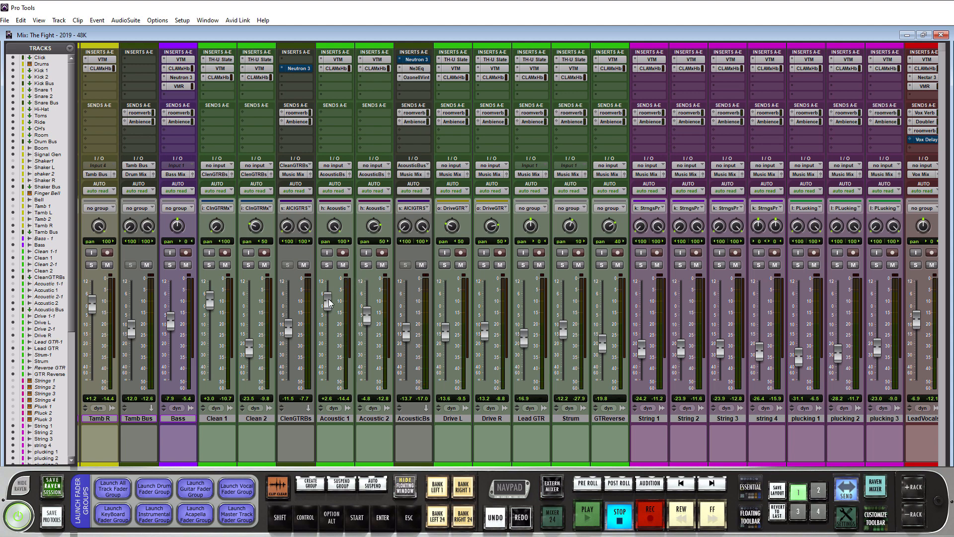
{"action": "mouse_move", "coordinate": [313, 307]}
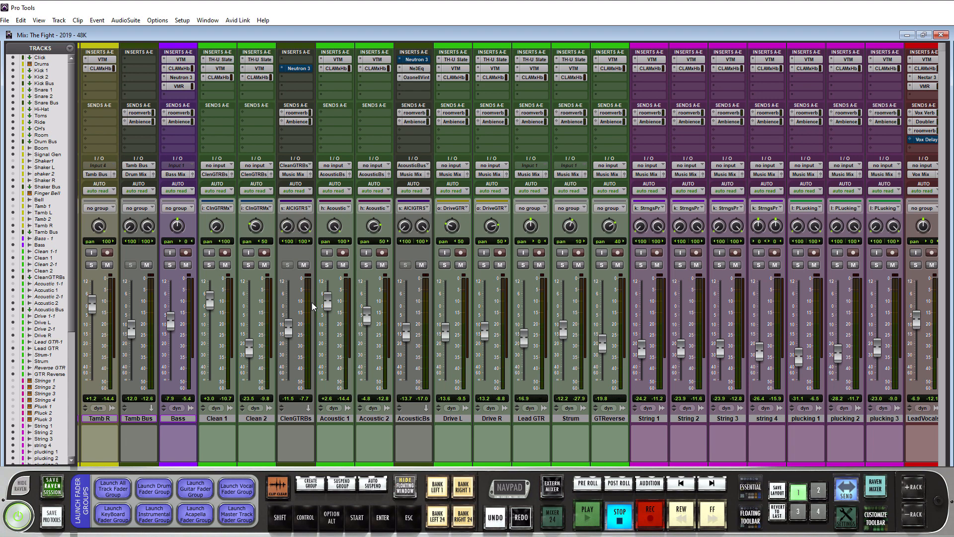
{"action": "mouse_move", "coordinate": [418, 221]}
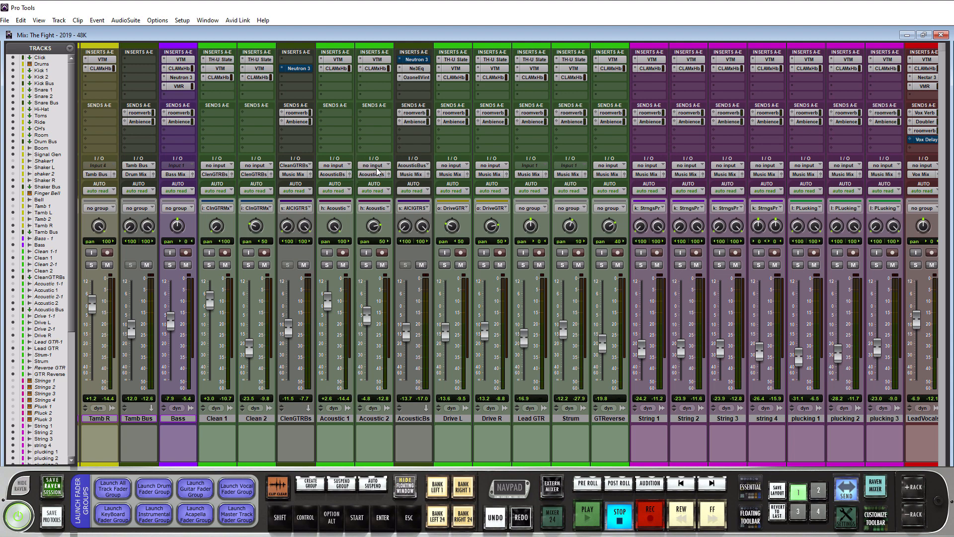
{"action": "mouse_move", "coordinate": [389, 168]}
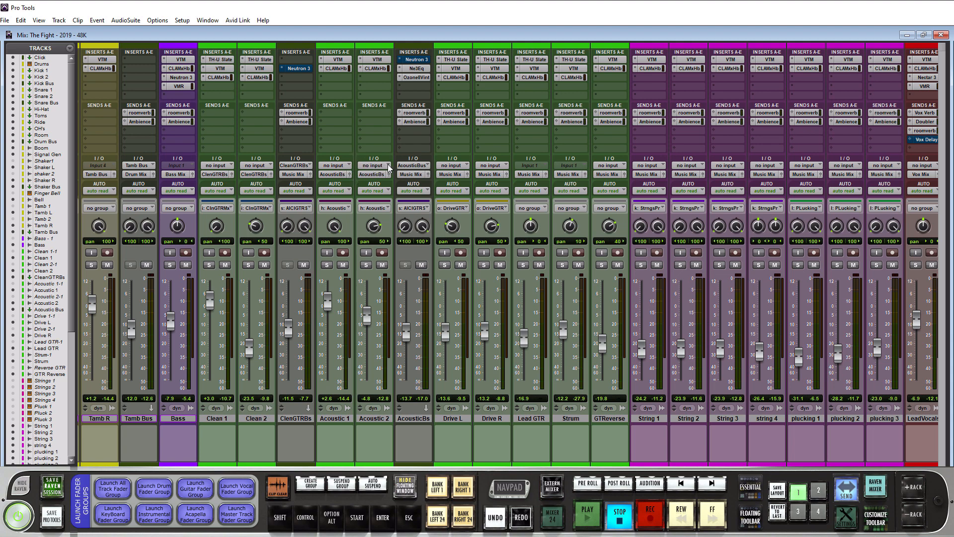
{"action": "left_click", "coordinate": [374, 165]}
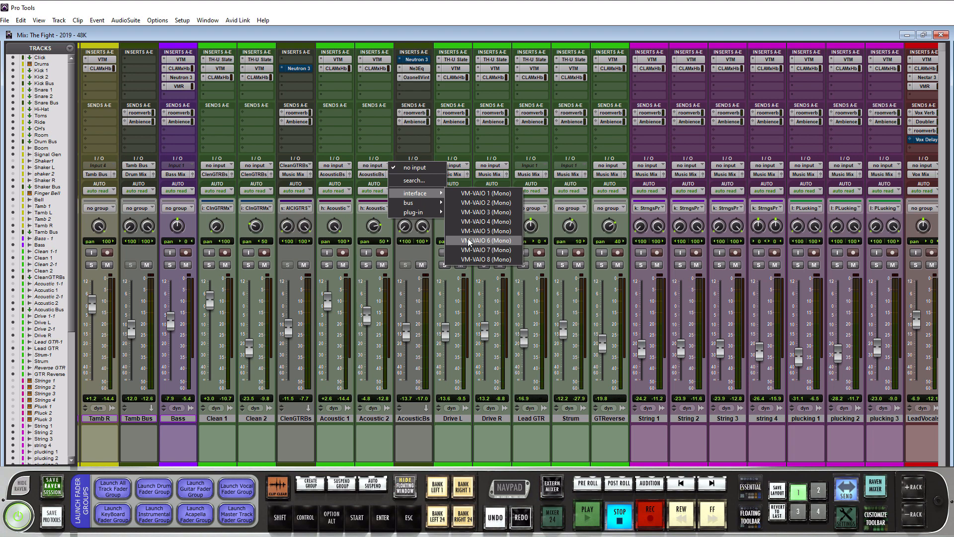
{"action": "mouse_move", "coordinate": [487, 193]}
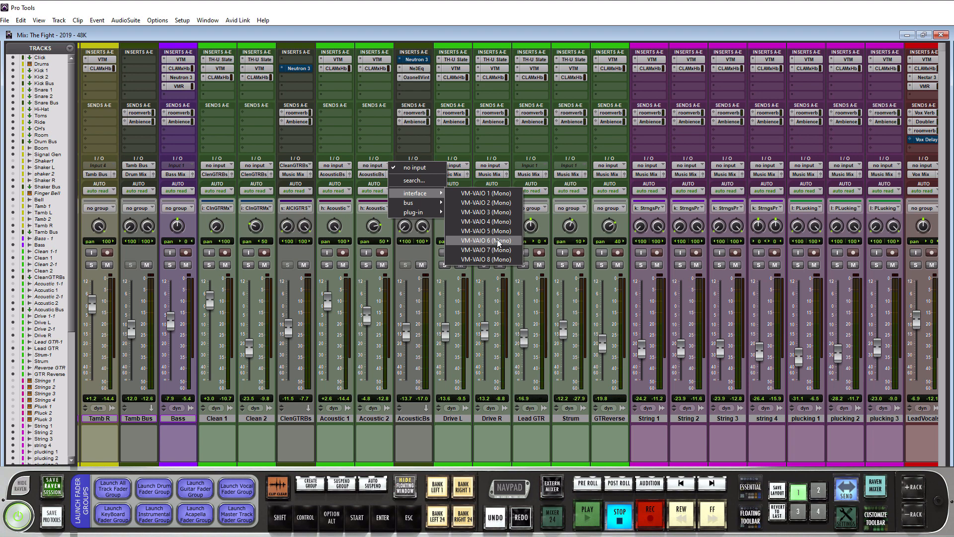
{"action": "mouse_move", "coordinate": [486, 192]}
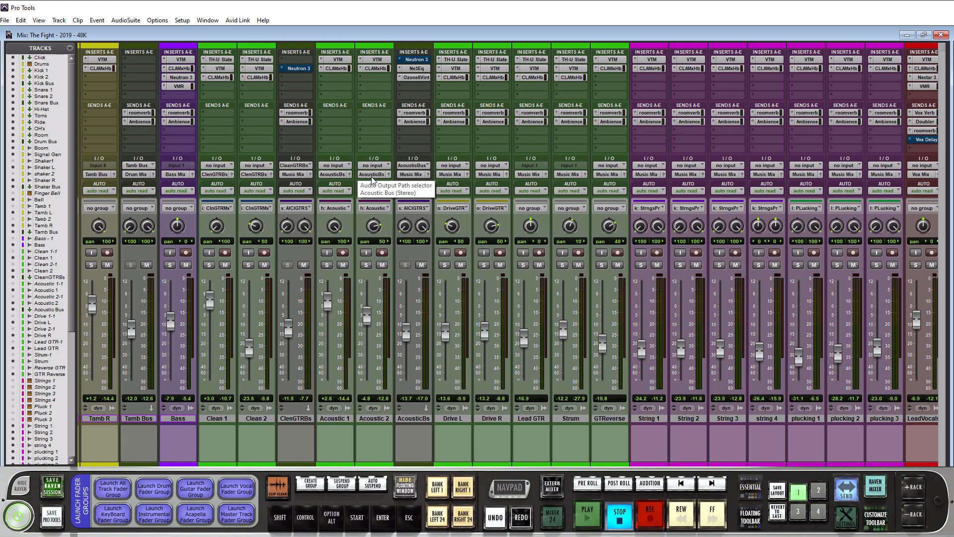
{"action": "mouse_move", "coordinate": [415, 385]}
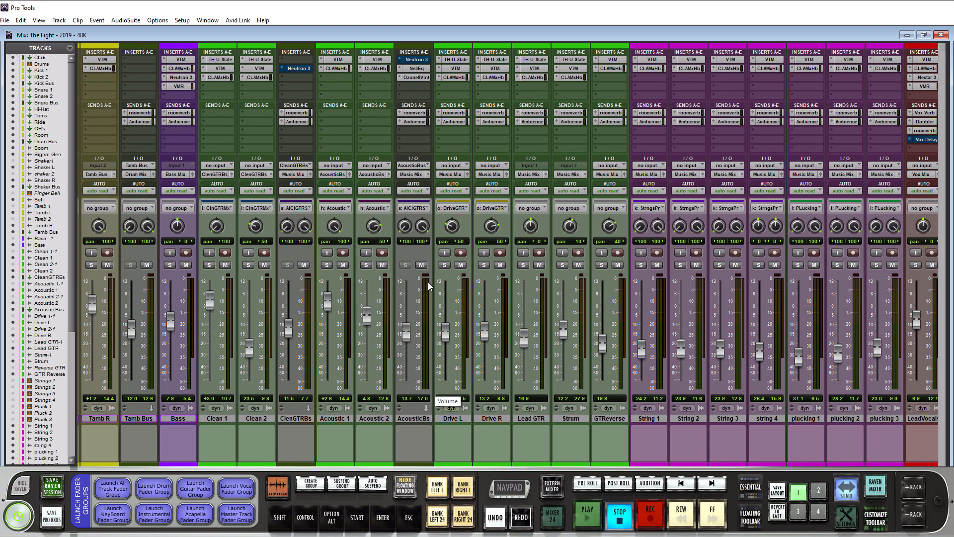
{"action": "left_click", "coordinate": [371, 174]}
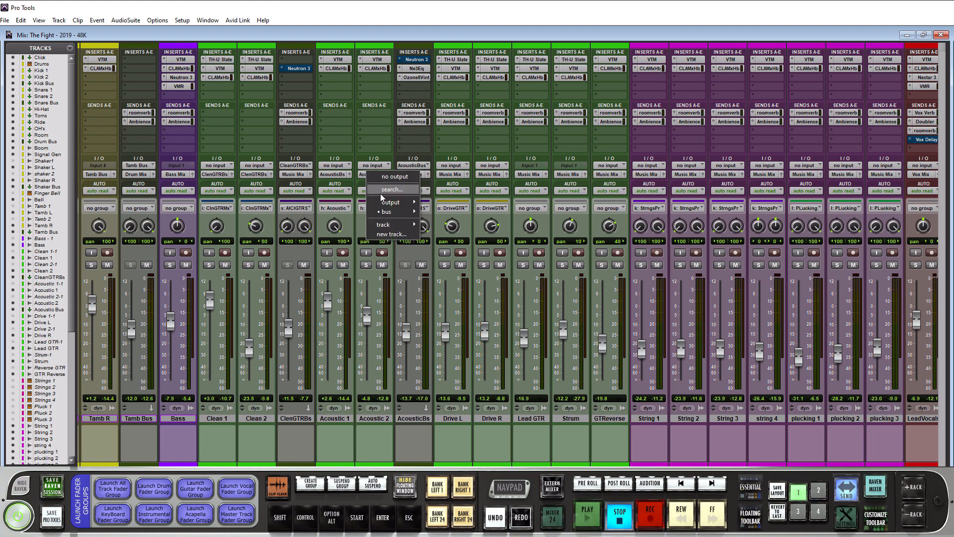
{"action": "mouse_move", "coordinate": [386, 212]}
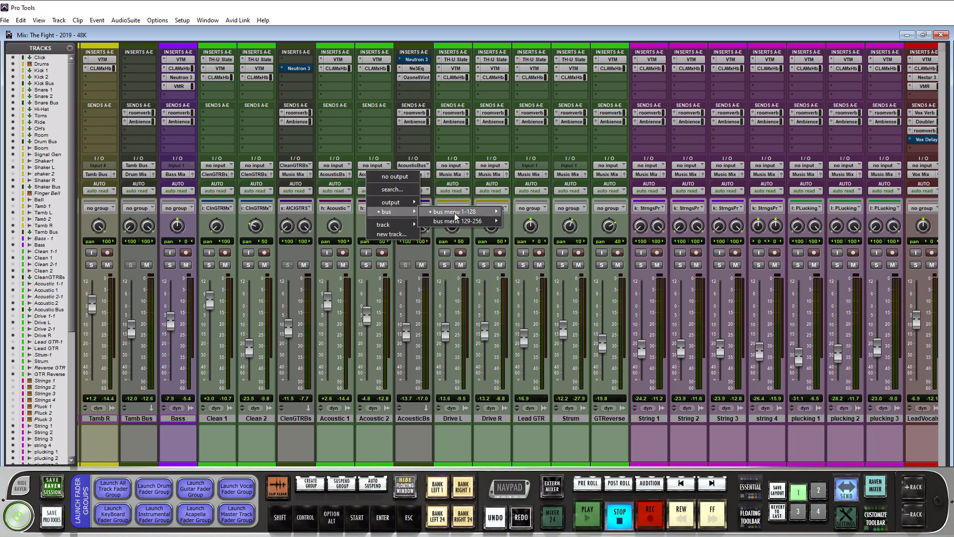
{"action": "left_click", "coordinate": [452, 211]}
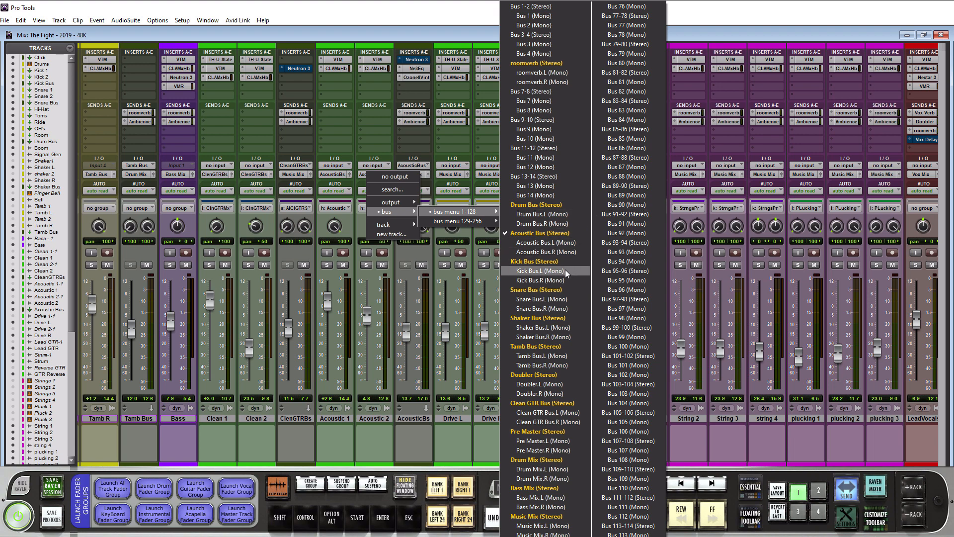
{"action": "mouse_move", "coordinate": [569, 273]}
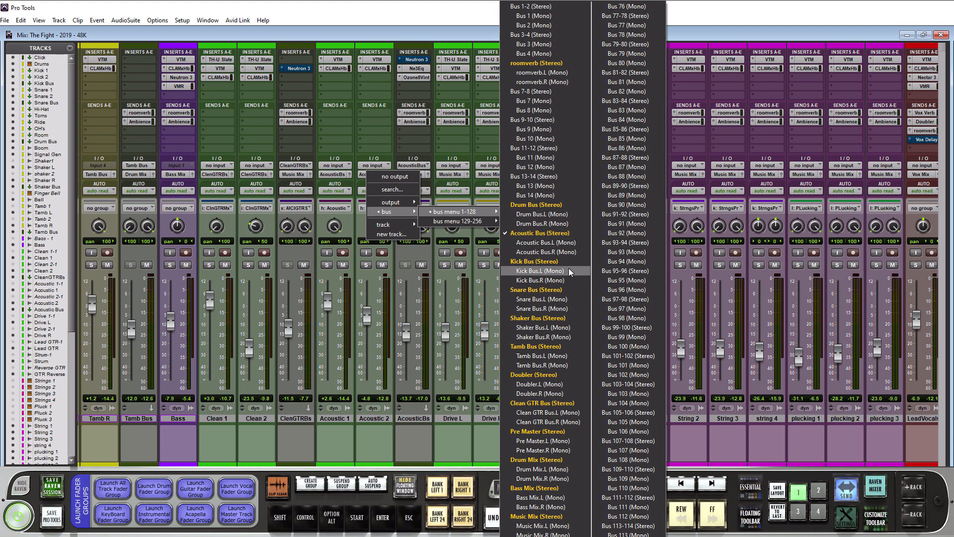
{"action": "mouse_move", "coordinate": [546, 261]}
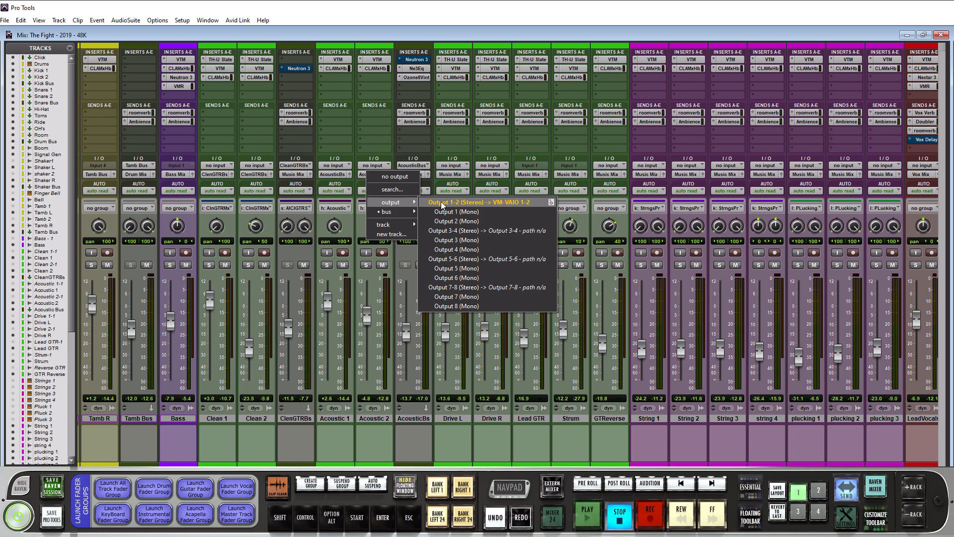
{"action": "mouse_move", "coordinate": [442, 205]}
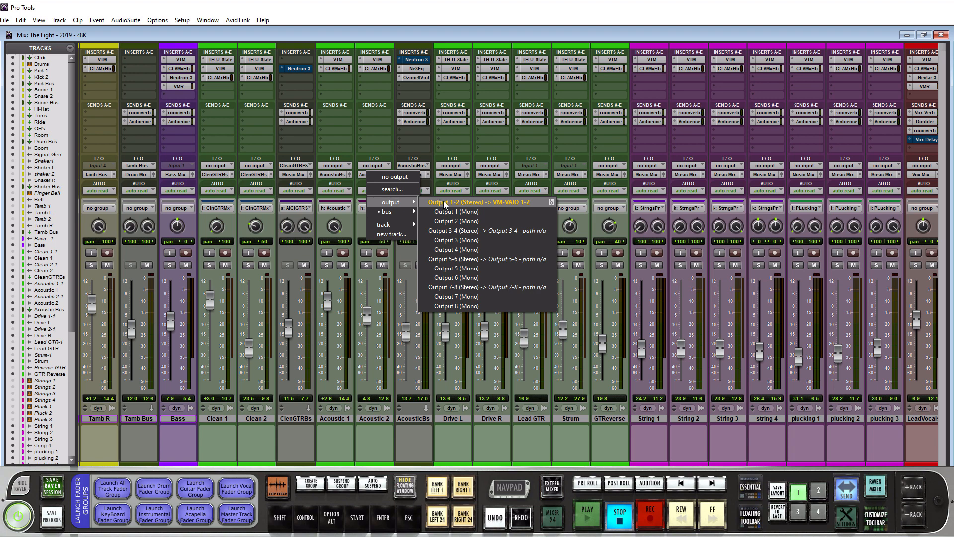
{"action": "mouse_move", "coordinate": [451, 206]}
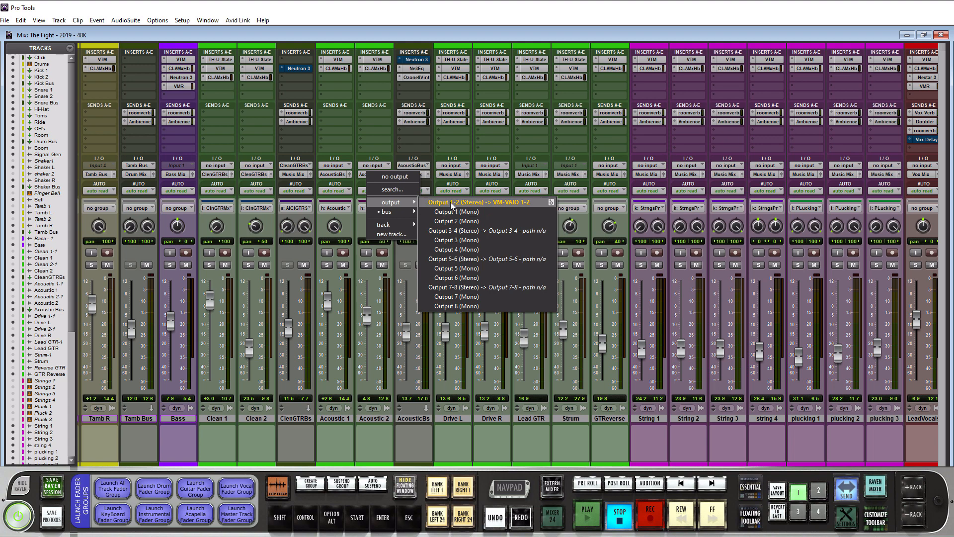
{"action": "left_click", "coordinate": [455, 211]}
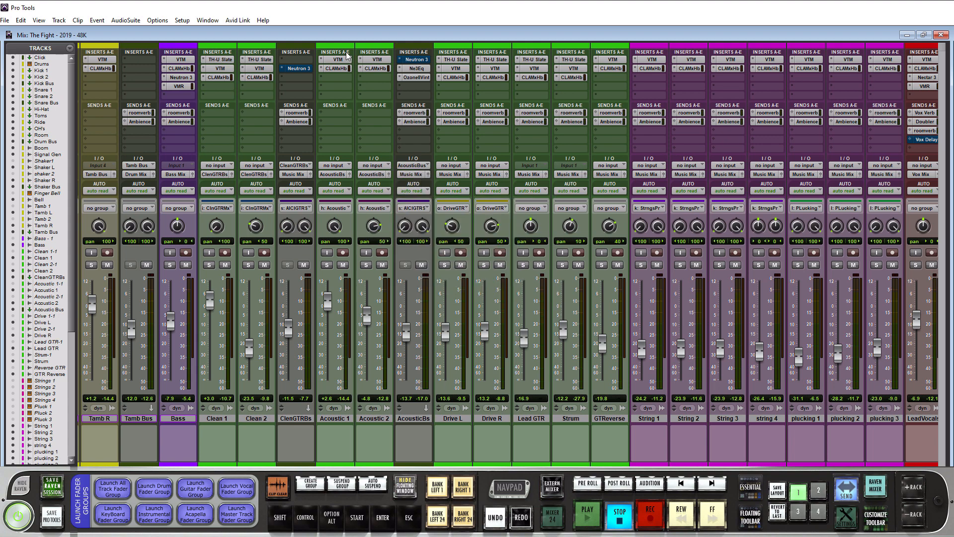
{"action": "mouse_move", "coordinate": [385, 179]}
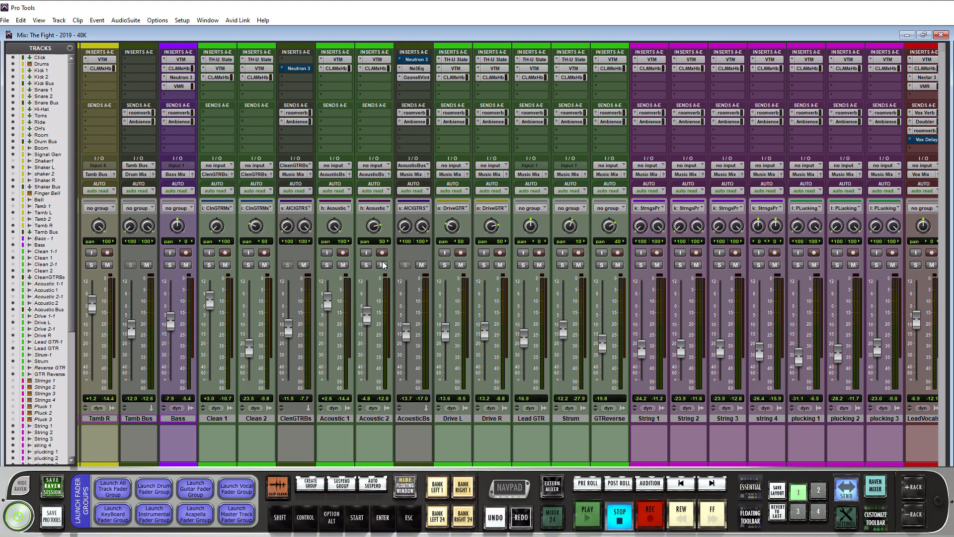
{"action": "mouse_move", "coordinate": [385, 238]}
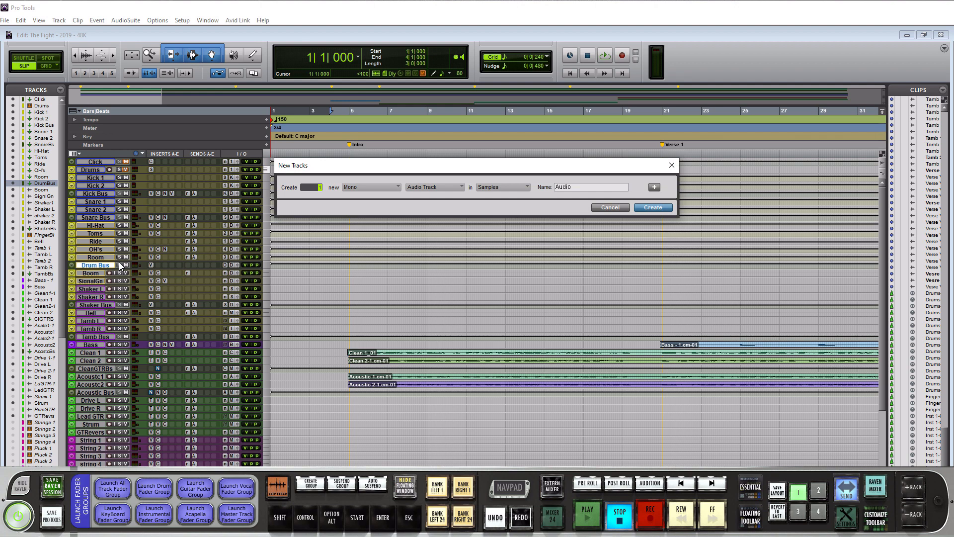
{"action": "mouse_move", "coordinate": [380, 192]}
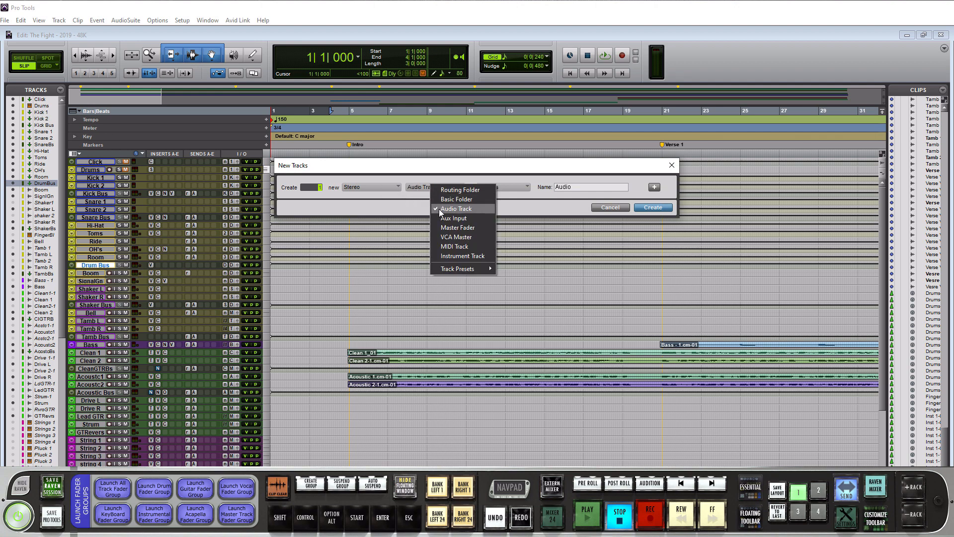
Create a new stereo instrument track, Inst 1, placed below Drum Bus.
{"action": "left_click", "coordinate": [462, 256]}
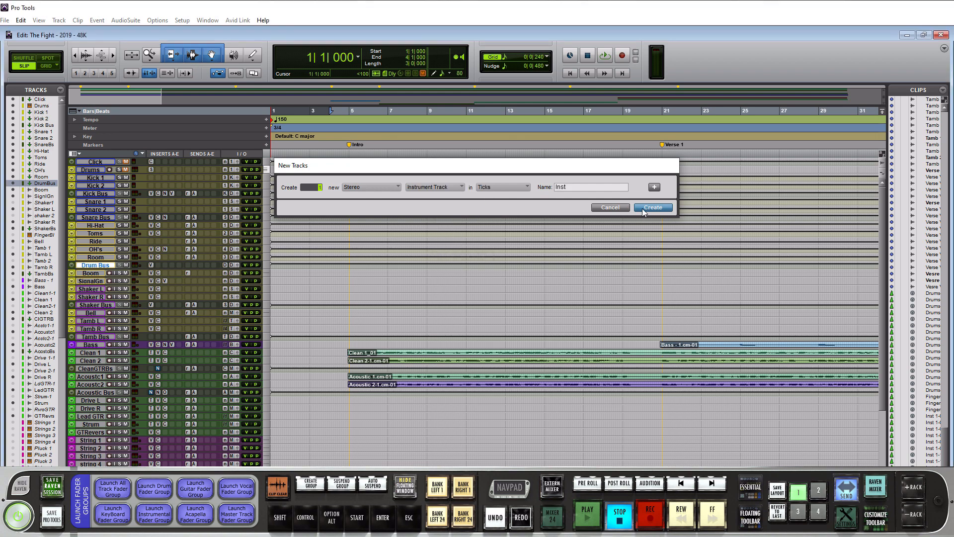
{"action": "left_click", "coordinate": [653, 207]}
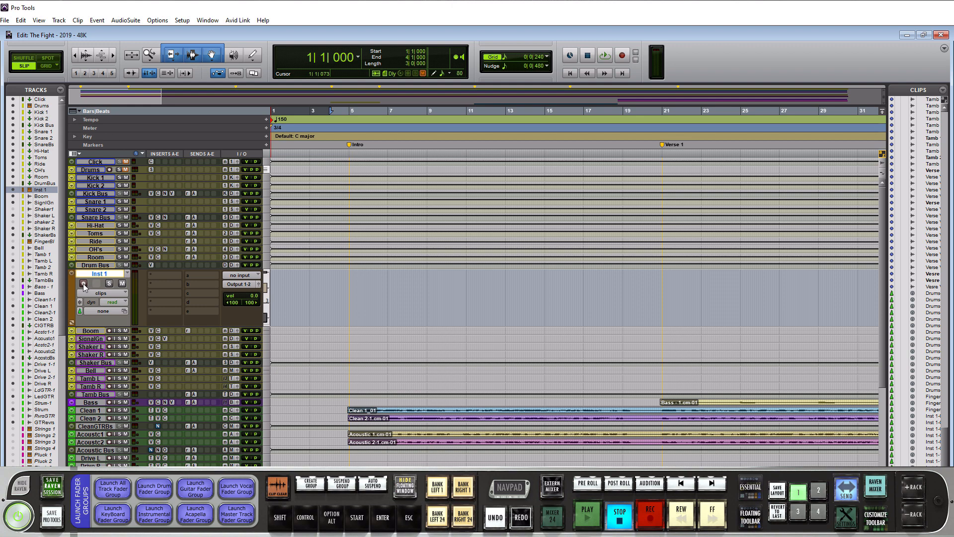
Record a short test clip onto Inst 1, then stop the transport.
{"action": "left_click", "coordinate": [84, 283]}
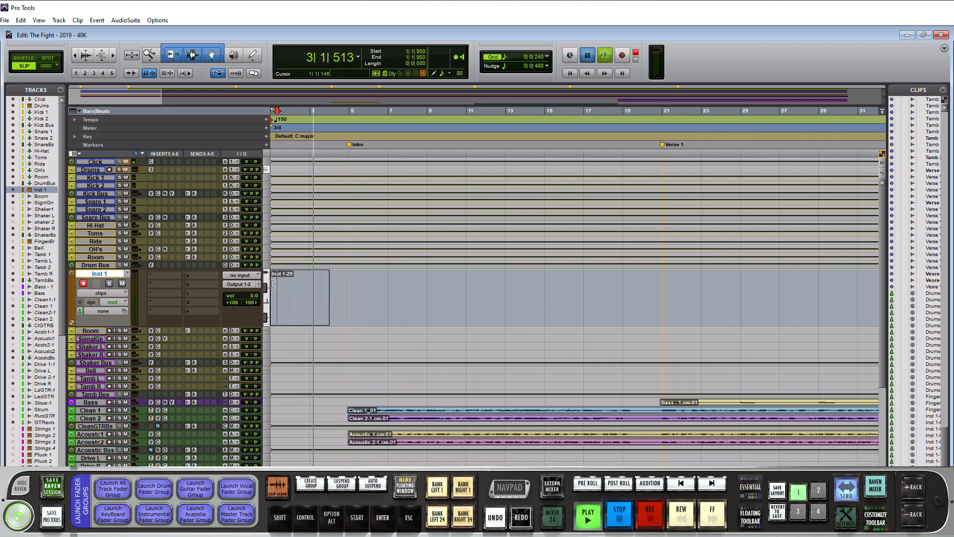
{"action": "left_click", "coordinate": [619, 510]}
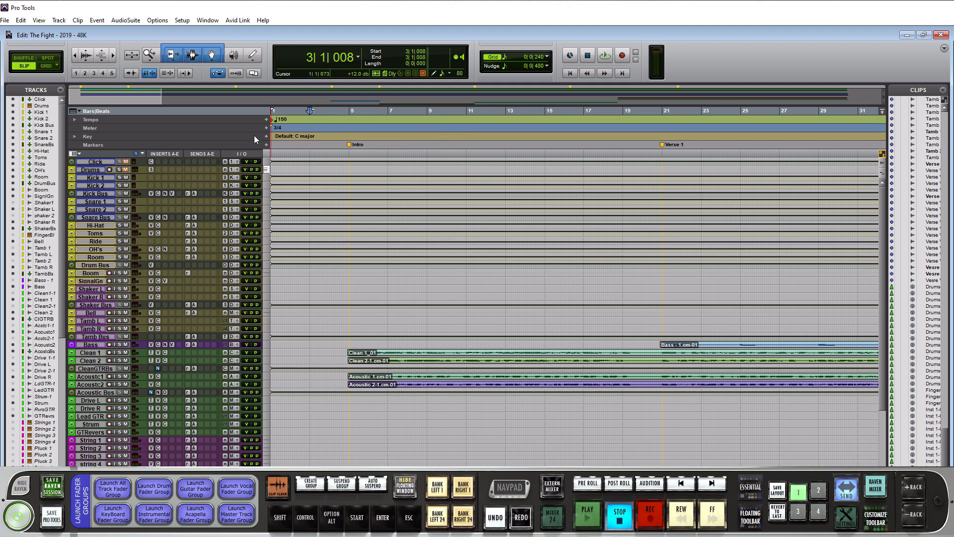
{"action": "left_click", "coordinate": [208, 20]}
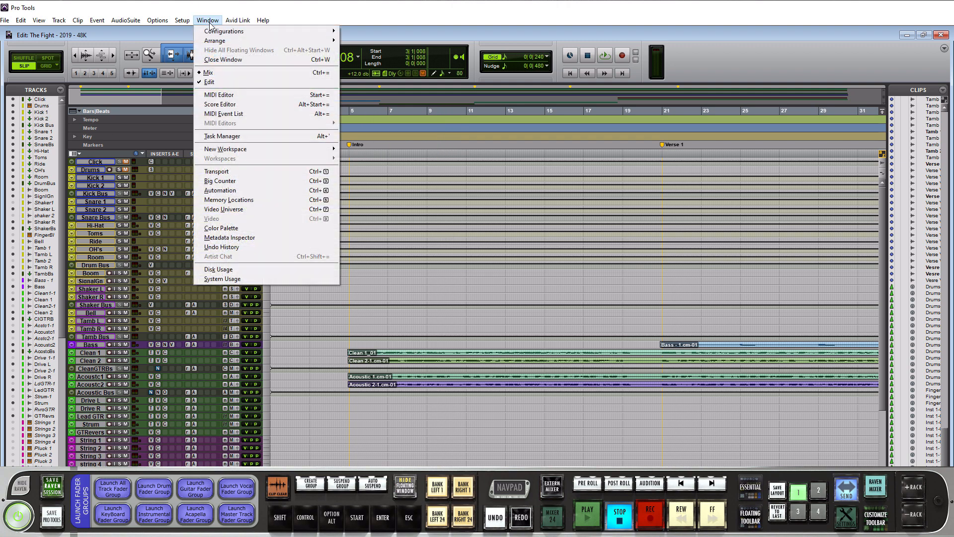
{"action": "mouse_move", "coordinate": [222, 136]}
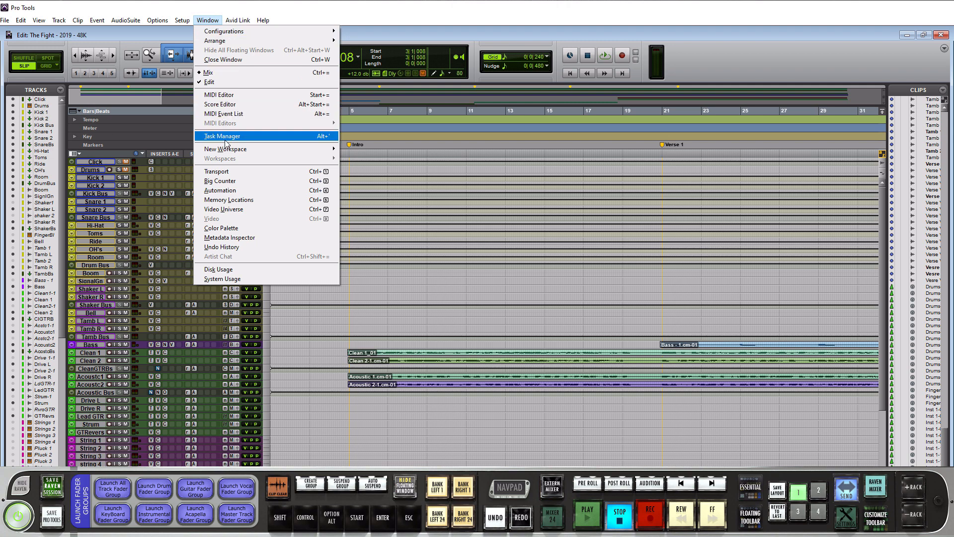
{"action": "mouse_move", "coordinate": [321, 141]}
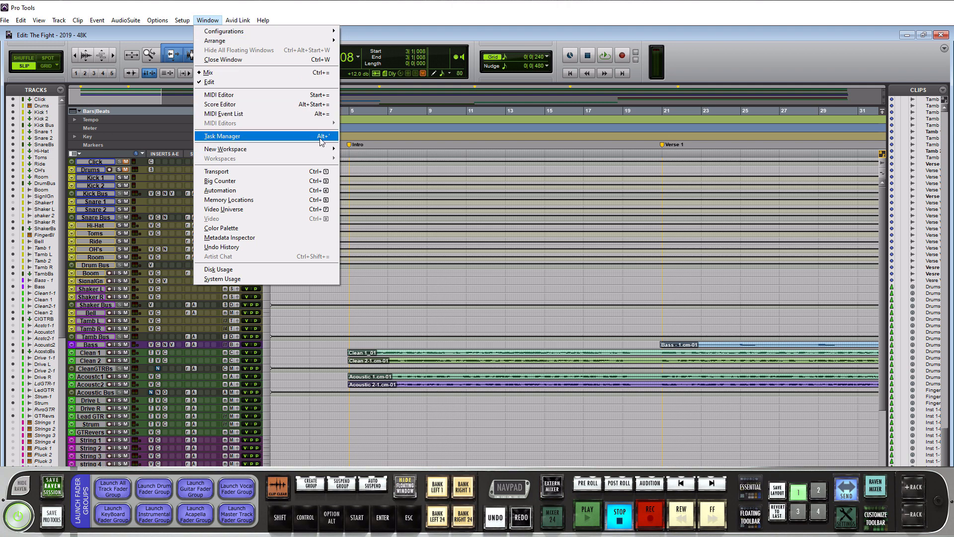
{"action": "left_click", "coordinate": [221, 135]}
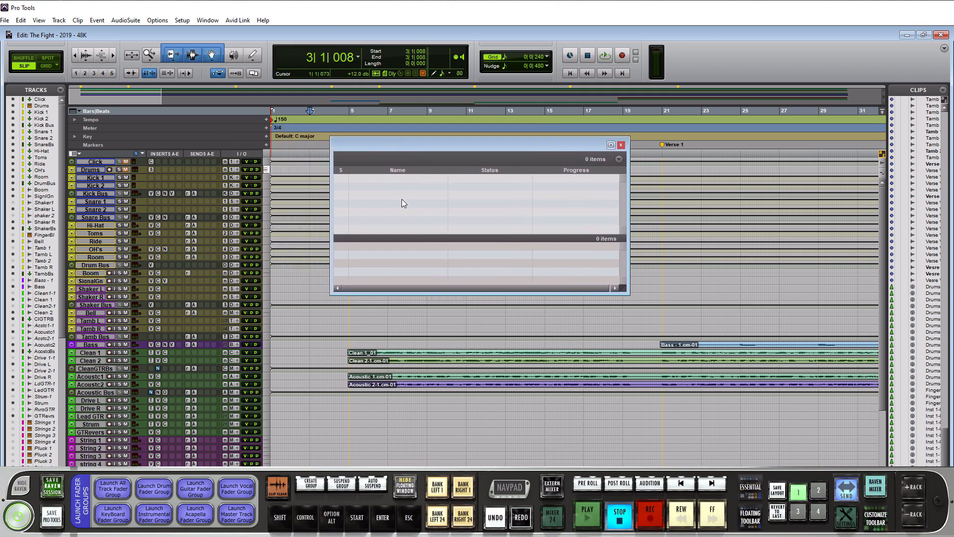
{"action": "mouse_move", "coordinate": [434, 274]}
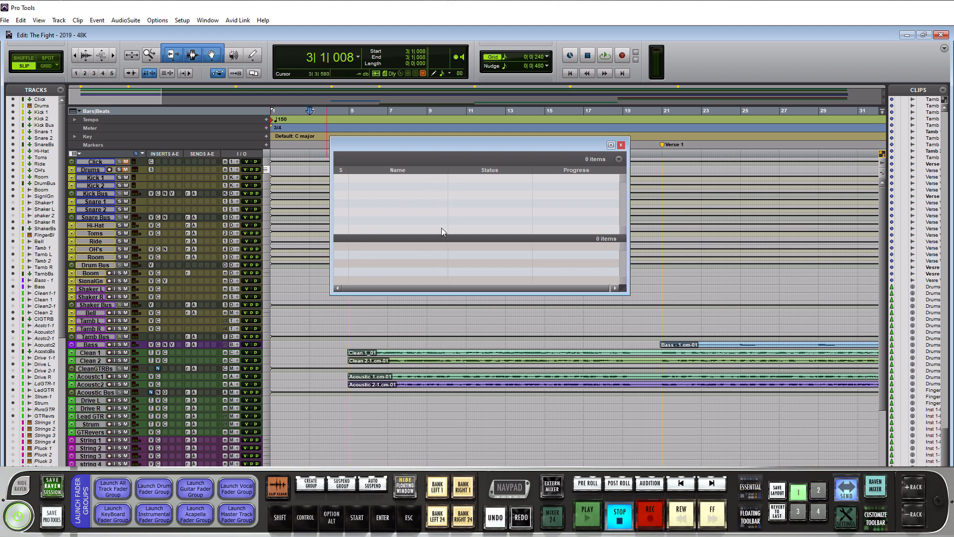
{"action": "mouse_move", "coordinate": [435, 231]}
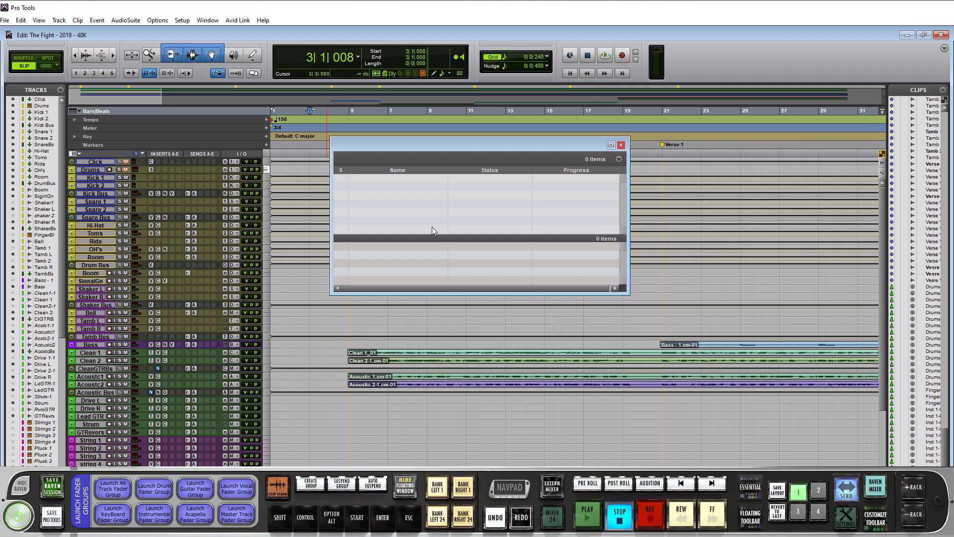
{"action": "mouse_move", "coordinate": [457, 234]}
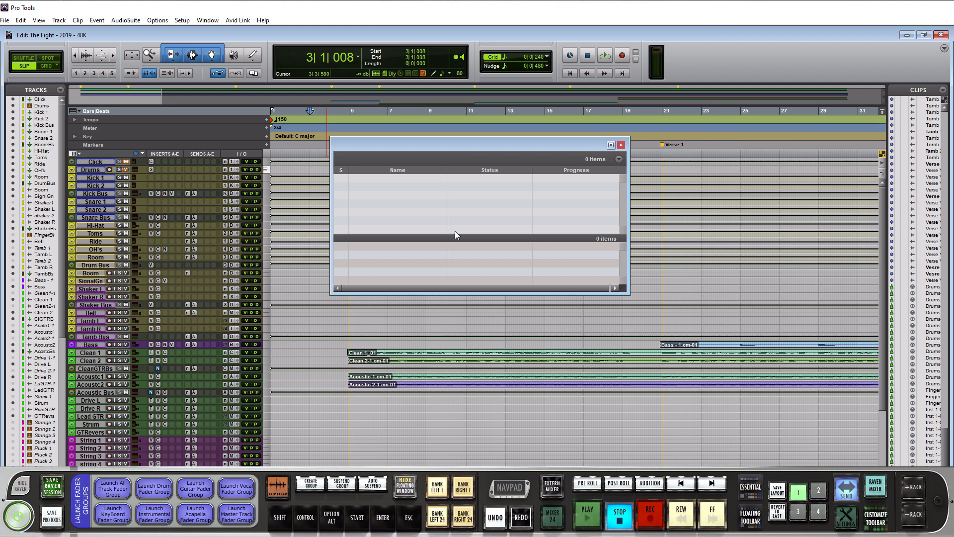
{"action": "mouse_move", "coordinate": [458, 227]}
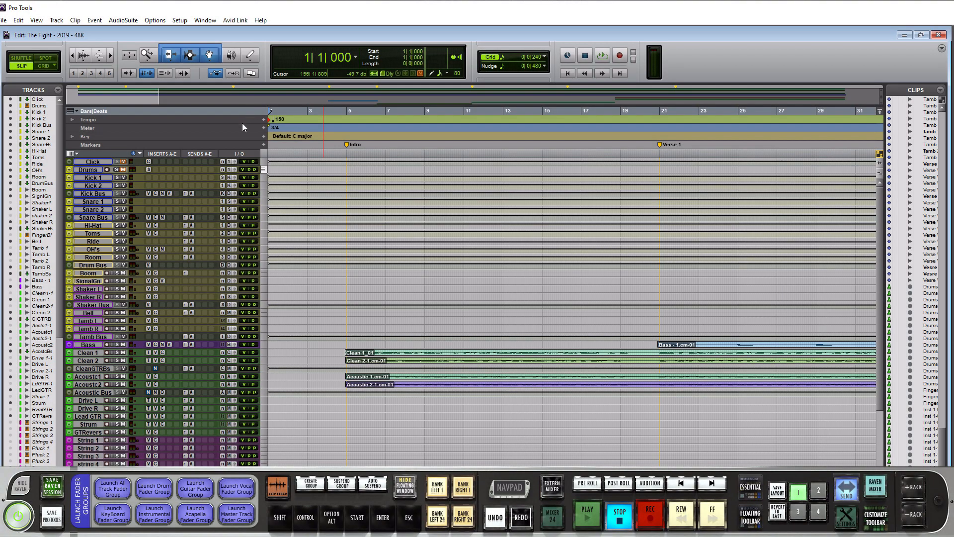
{"action": "mouse_move", "coordinate": [238, 139]}
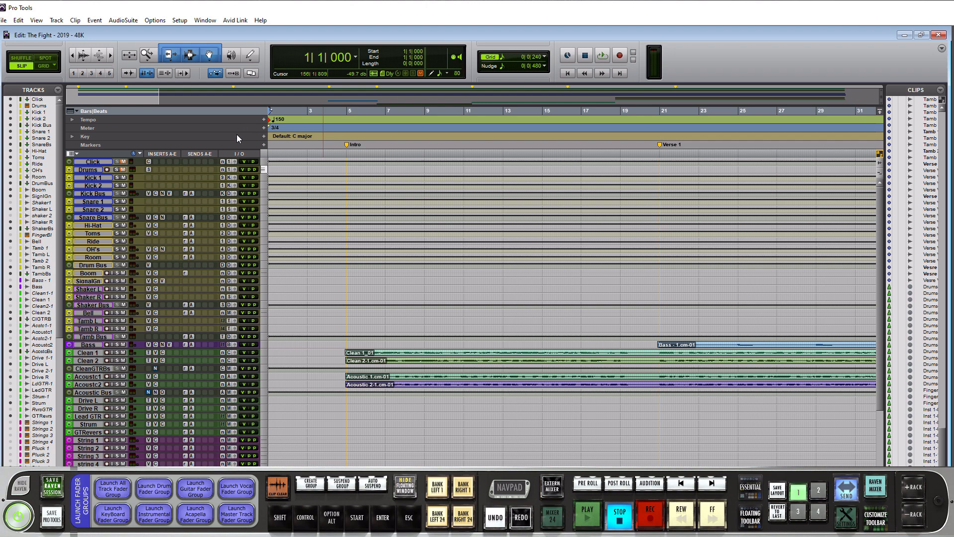
Show Memory Locations listing the markers from Intro through Last Chorus.
{"action": "left_click", "coordinate": [205, 20]}
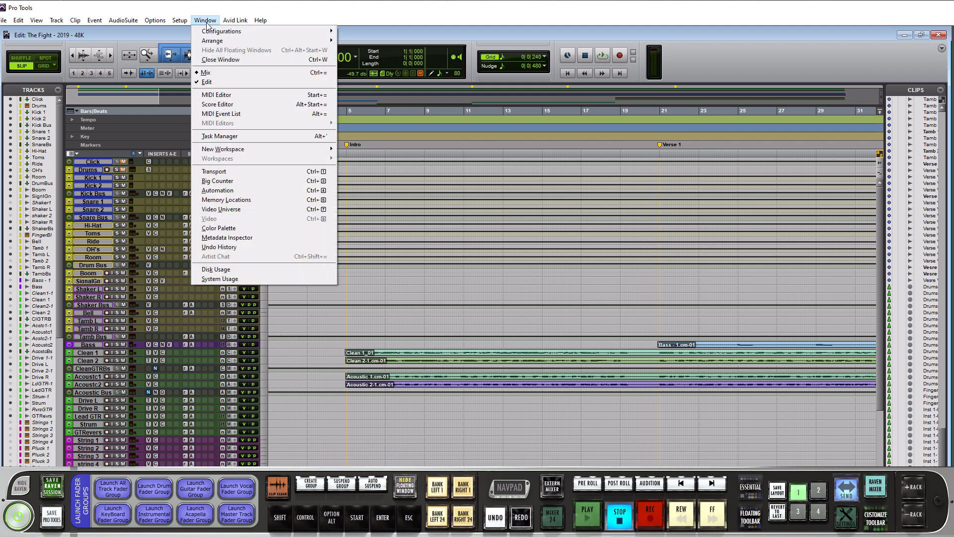
{"action": "mouse_move", "coordinate": [240, 202]}
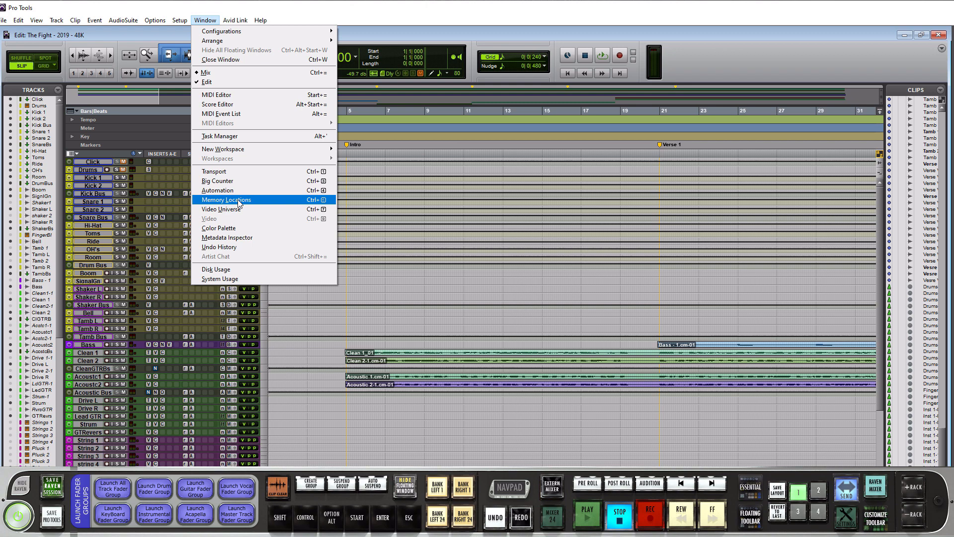
{"action": "mouse_move", "coordinate": [320, 206]}
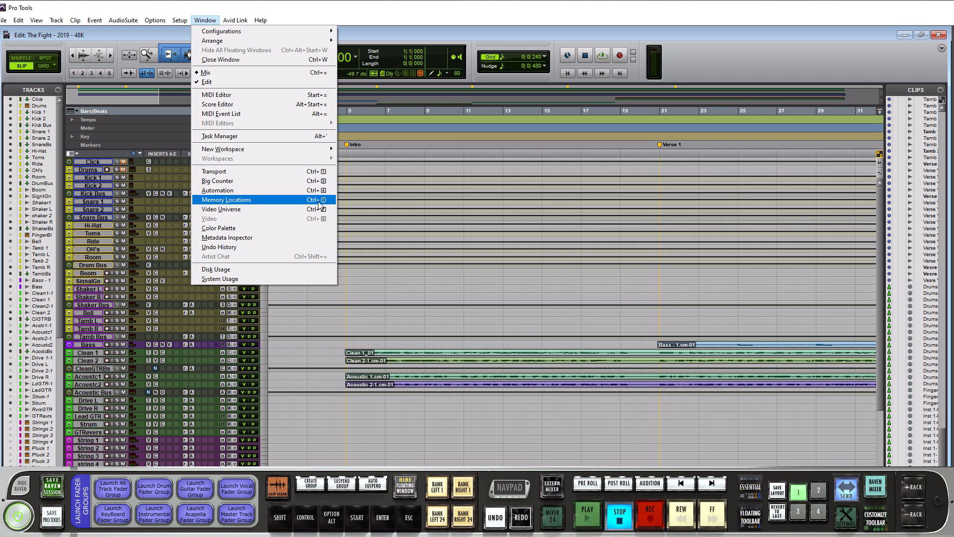
{"action": "left_click", "coordinate": [226, 199]}
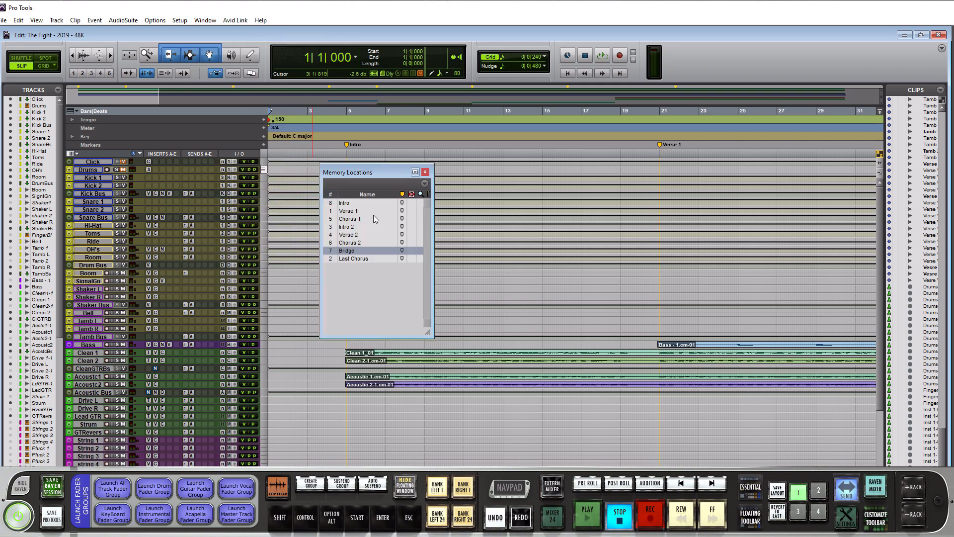
{"action": "mouse_move", "coordinate": [346, 228]}
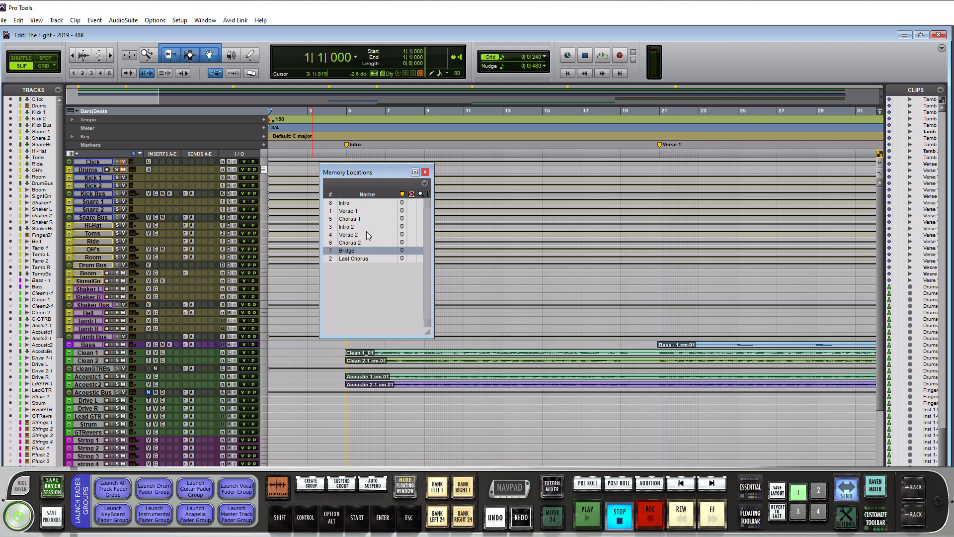
{"action": "mouse_move", "coordinate": [359, 228]}
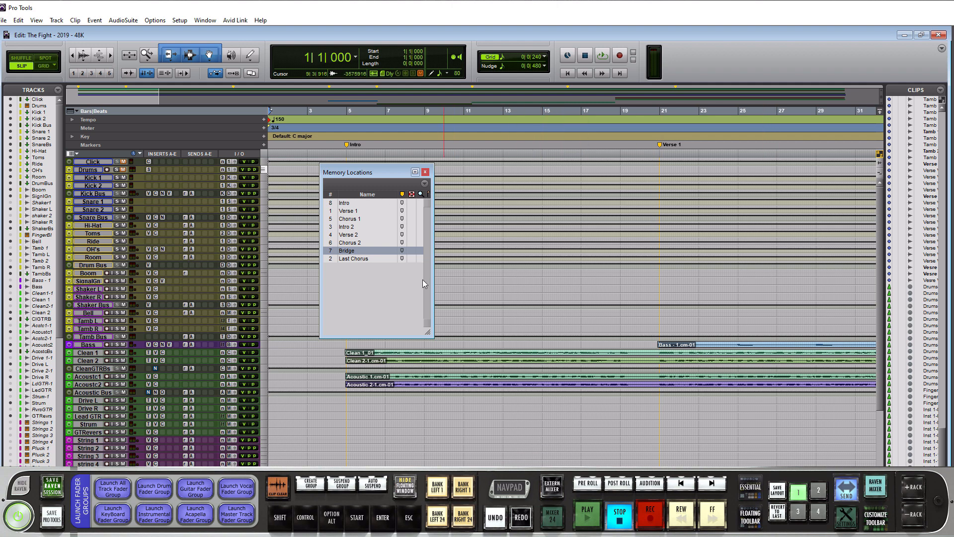
Recall the Chorus 2 marker, then the Verse 2 marker, from Memory Locations.
{"action": "left_click", "coordinate": [350, 243]}
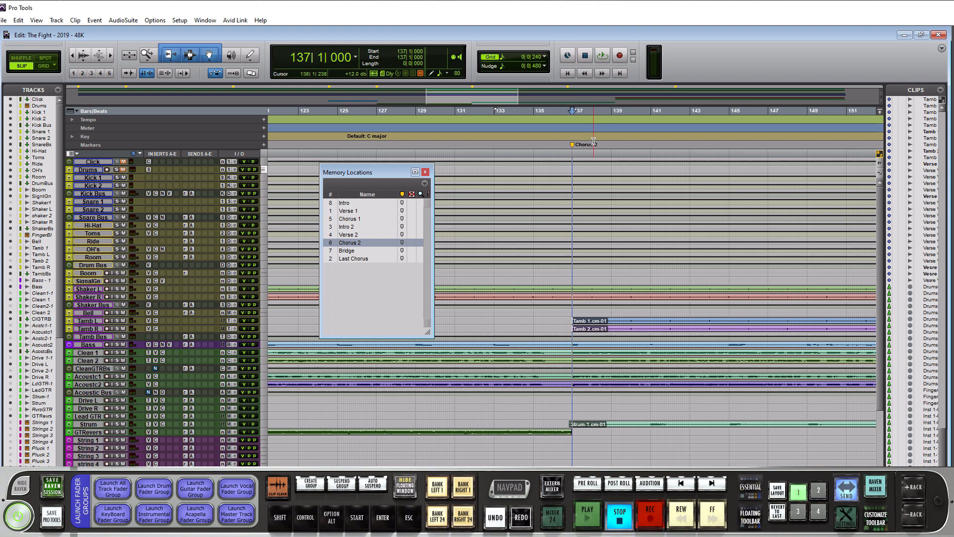
{"action": "left_click", "coordinate": [354, 235]}
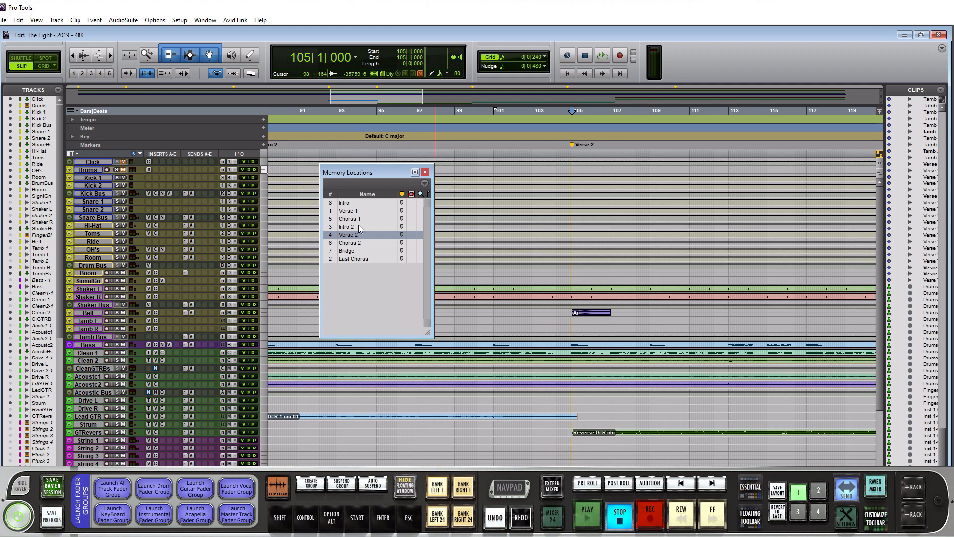
{"action": "mouse_move", "coordinate": [369, 222]}
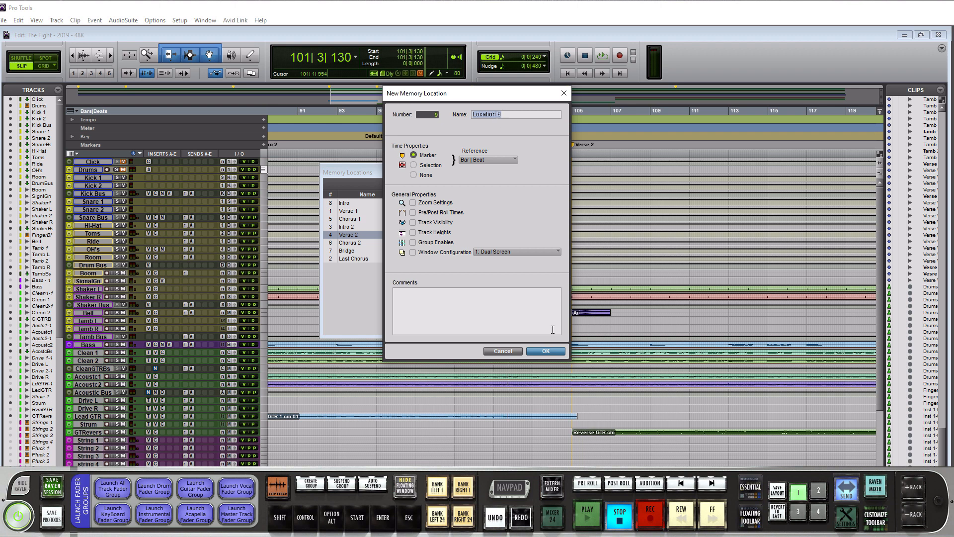
Confirm the New Memory Location dialog to add Location 9 at bar 101.
{"action": "left_click", "coordinate": [546, 351]}
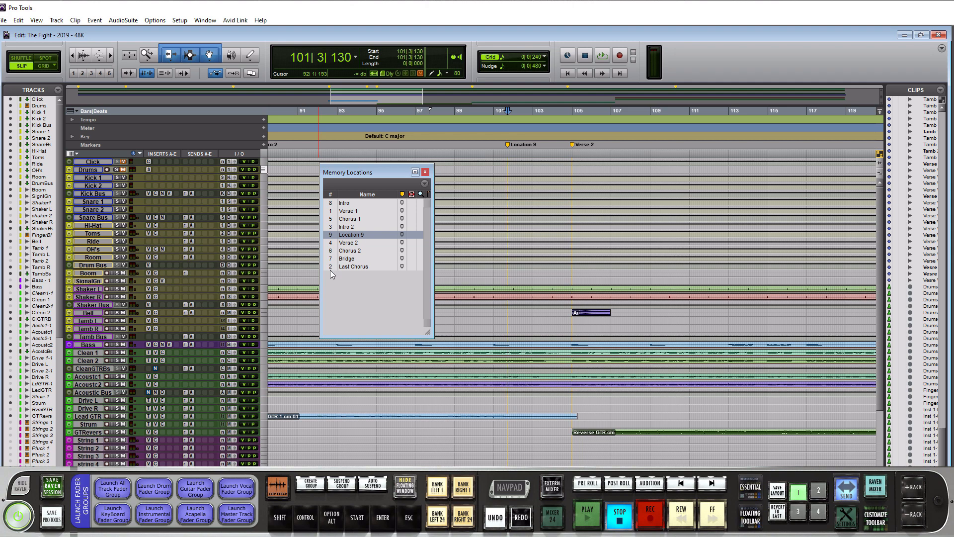
{"action": "mouse_move", "coordinate": [336, 265]}
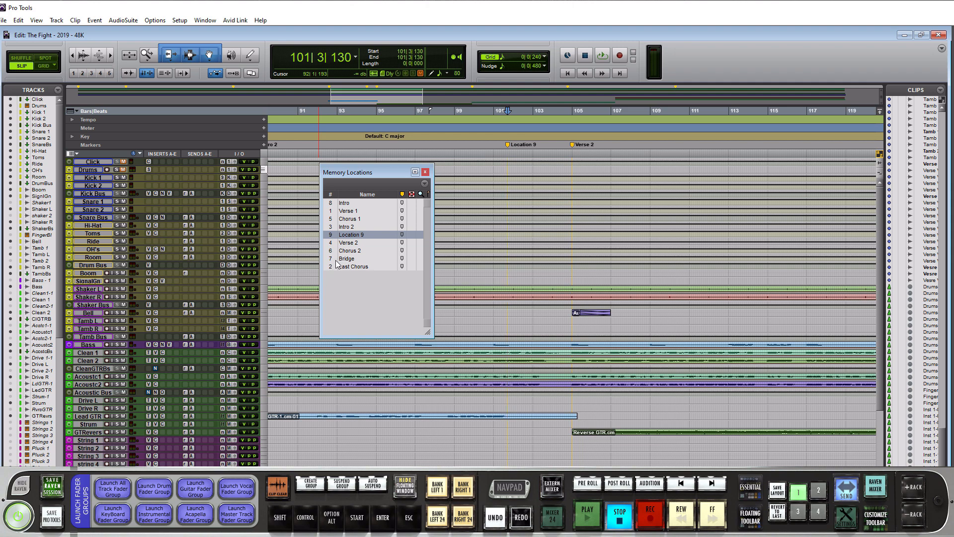